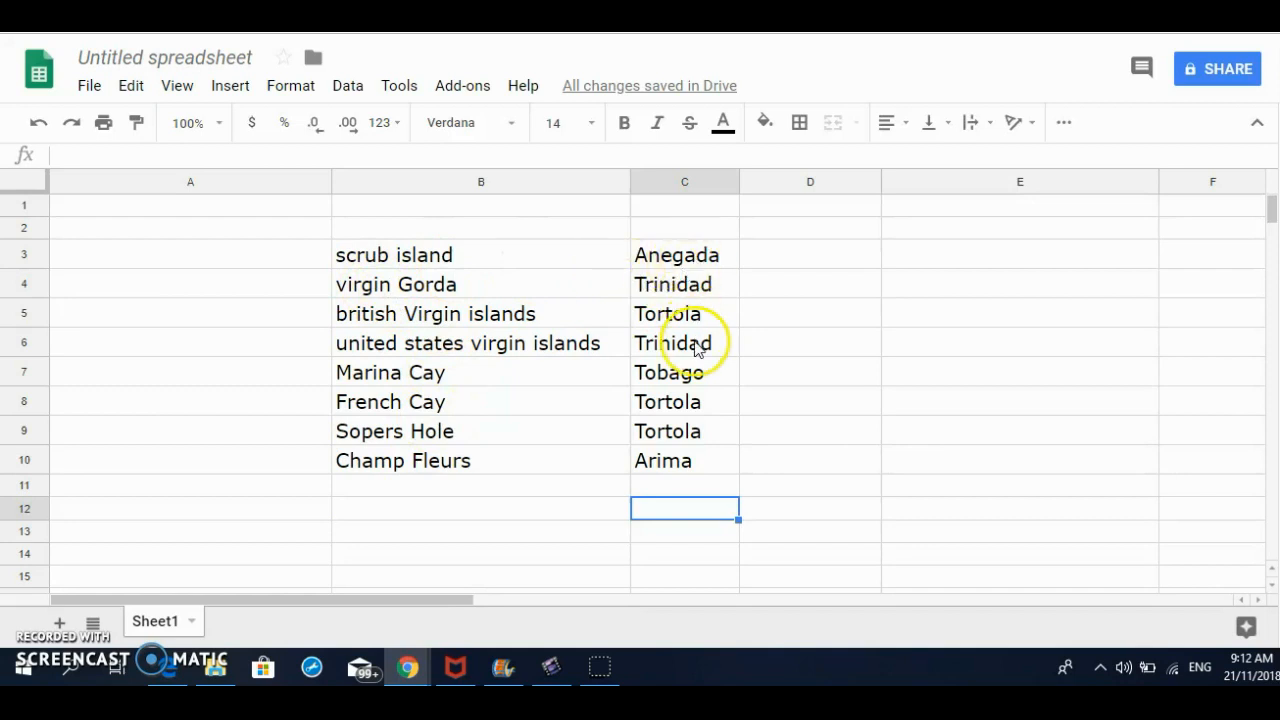
{"action": "mouse_move", "coordinate": [680, 408]}
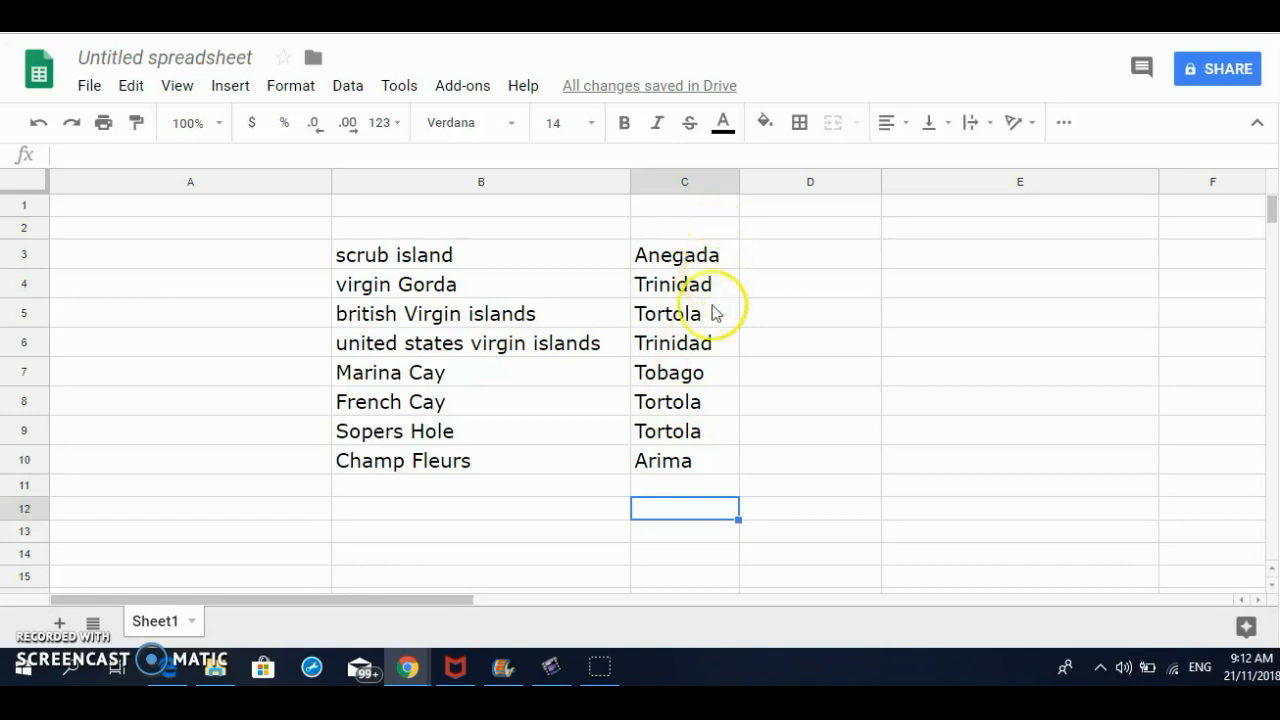
{"action": "mouse_move", "coordinate": [716, 470]}
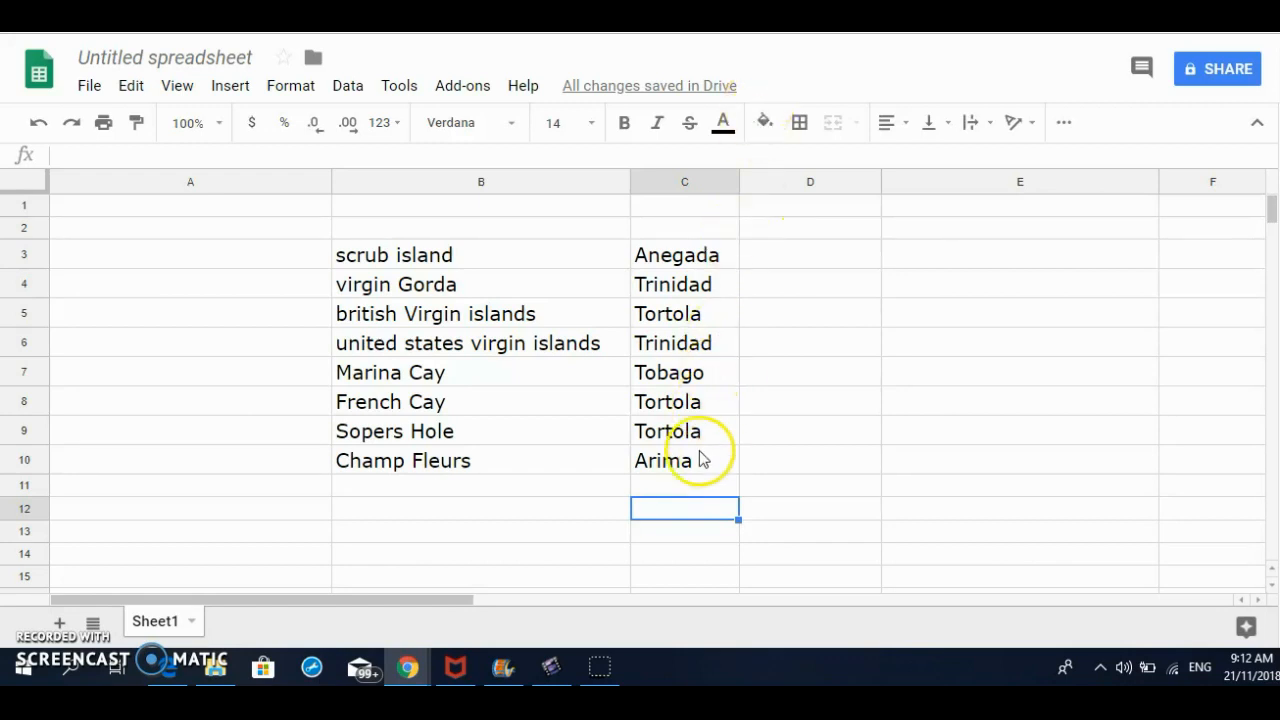
{"action": "mouse_move", "coordinate": [704, 520]}
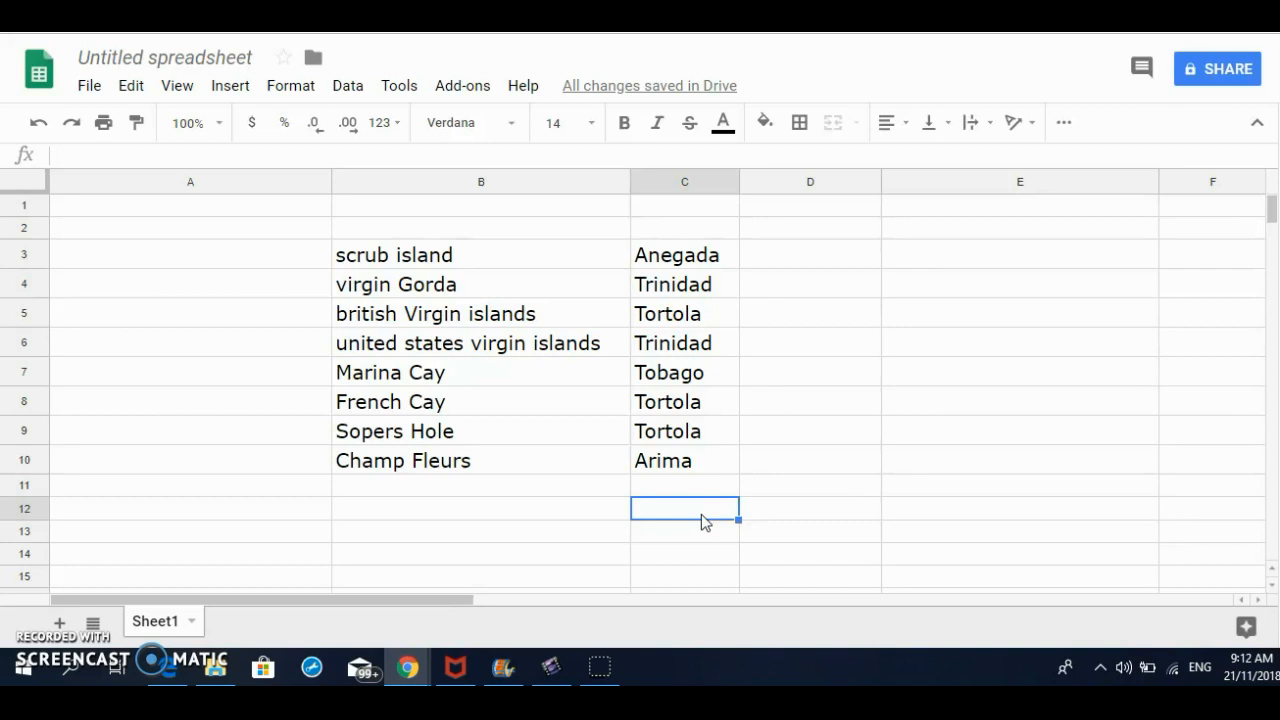
- Enter =countif( in C12 and point its range at the Anegada town cell C3
{"action": "type", "text": "="}
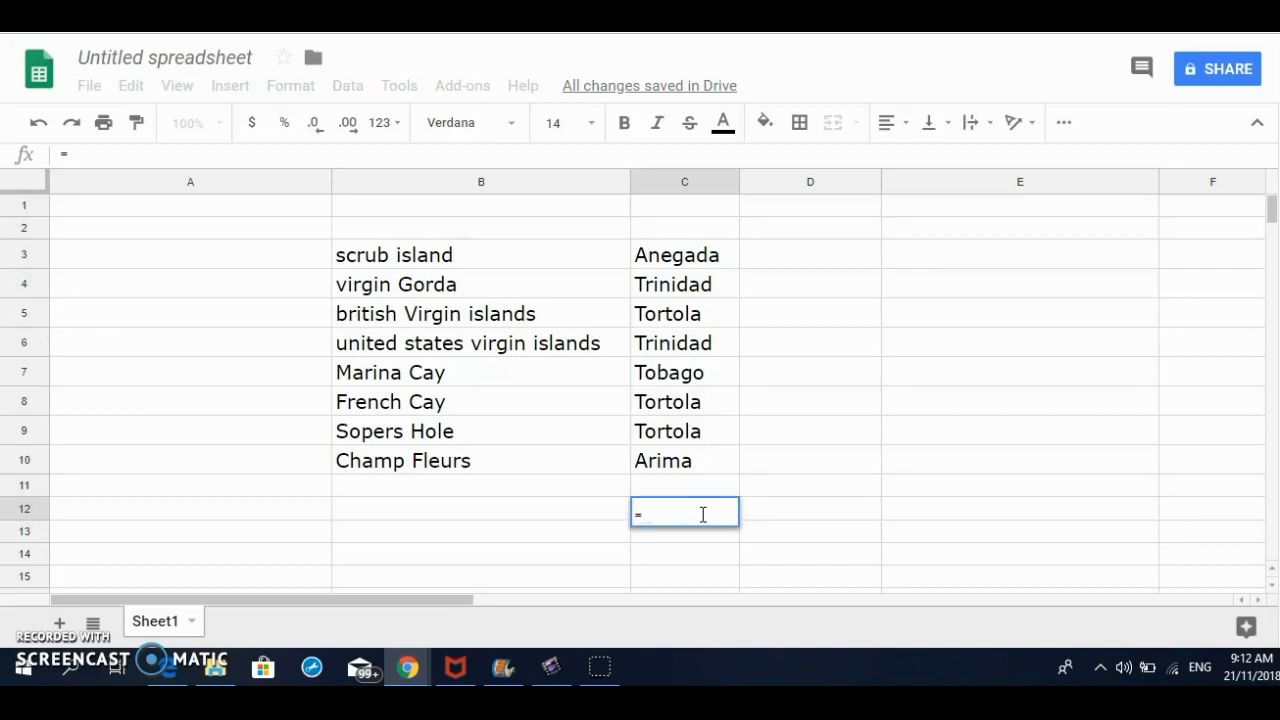
{"action": "type", "text": "count"}
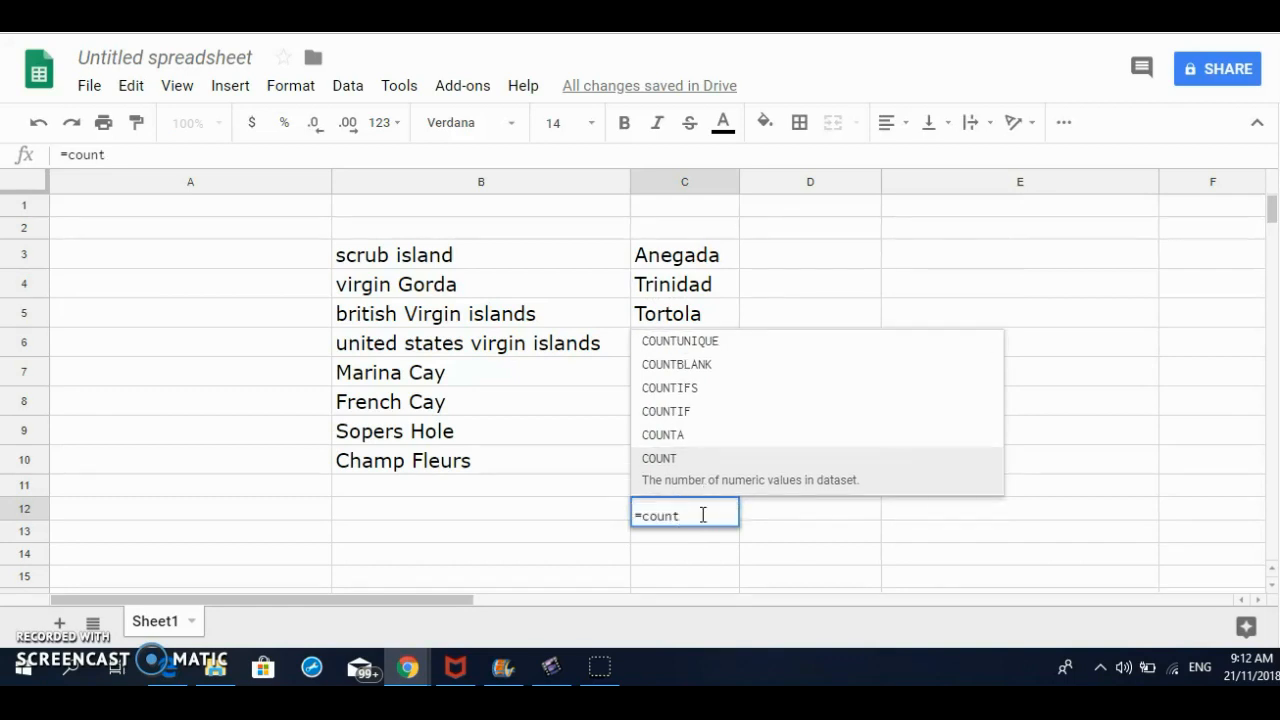
{"action": "type", "text": "if"}
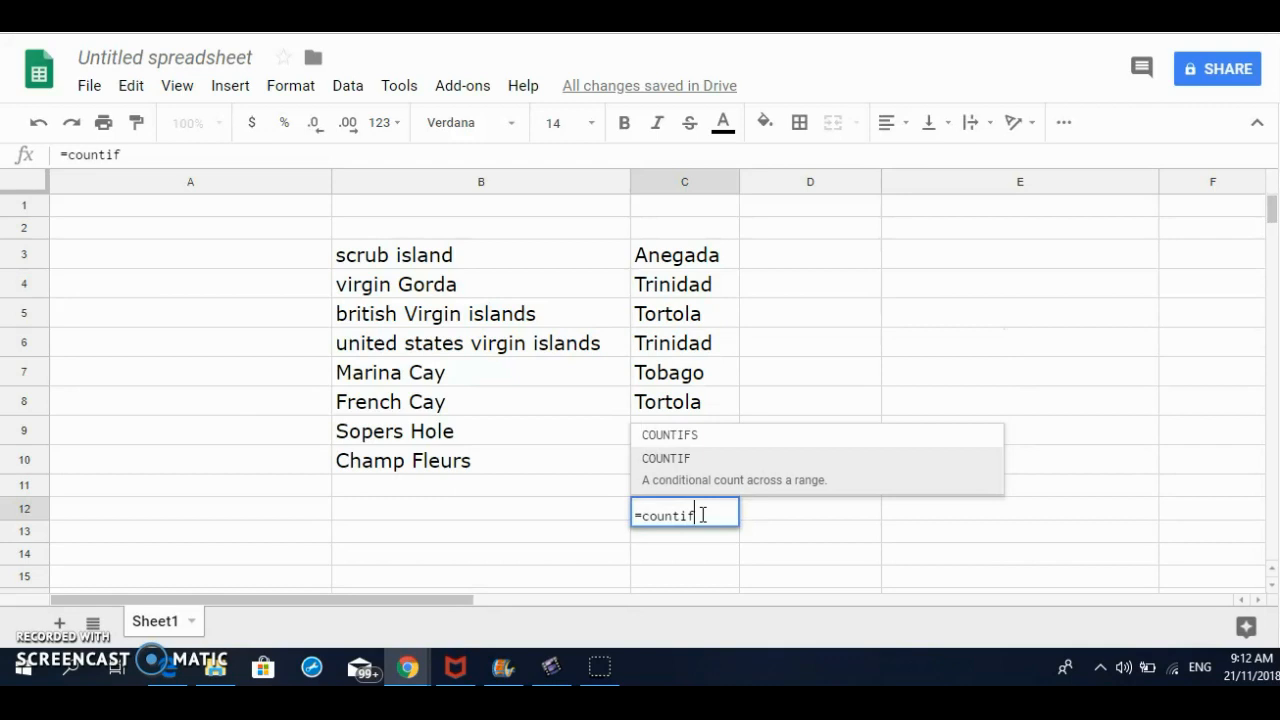
{"action": "type", "text": "("}
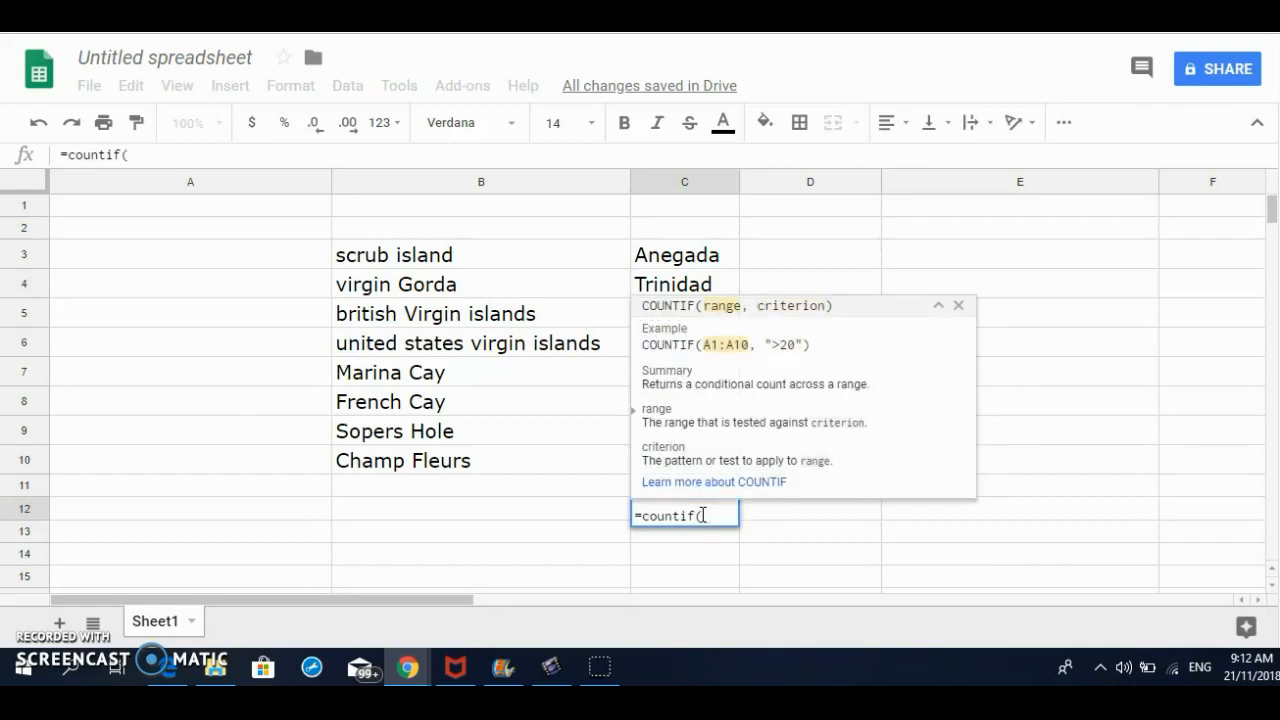
{"action": "mouse_move", "coordinate": [804, 190]}
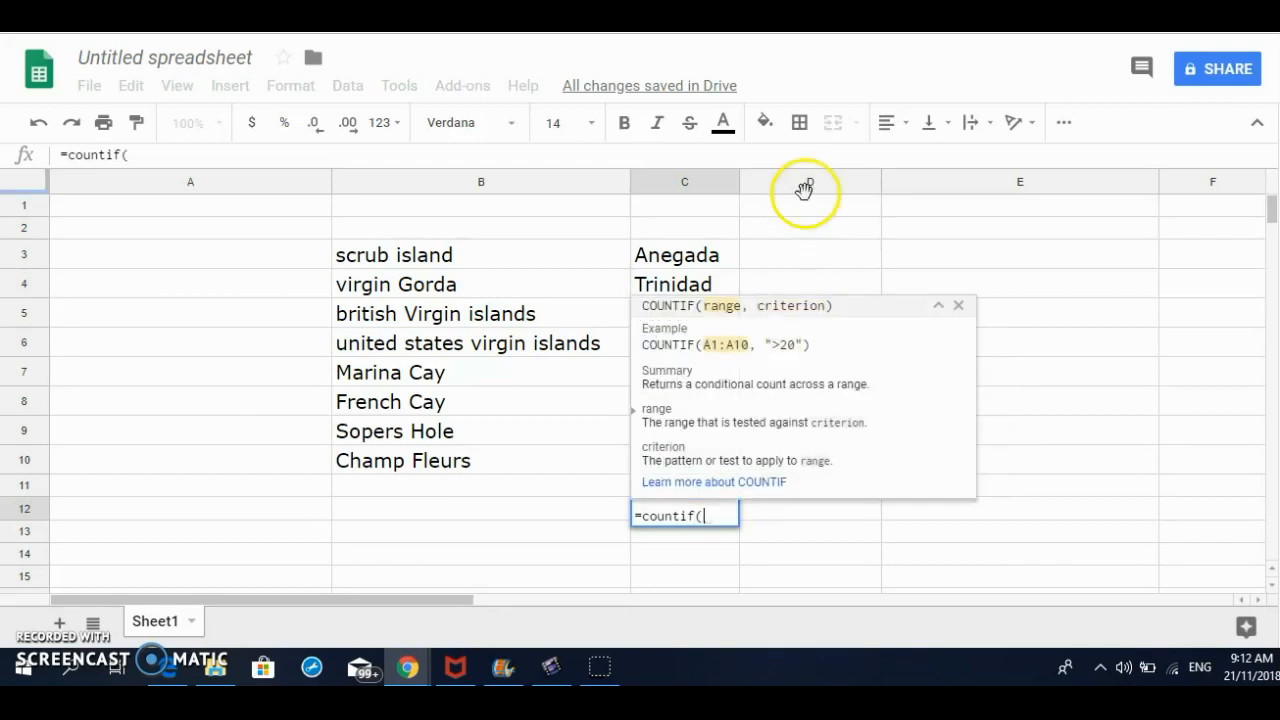
{"action": "mouse_move", "coordinate": [752, 240]}
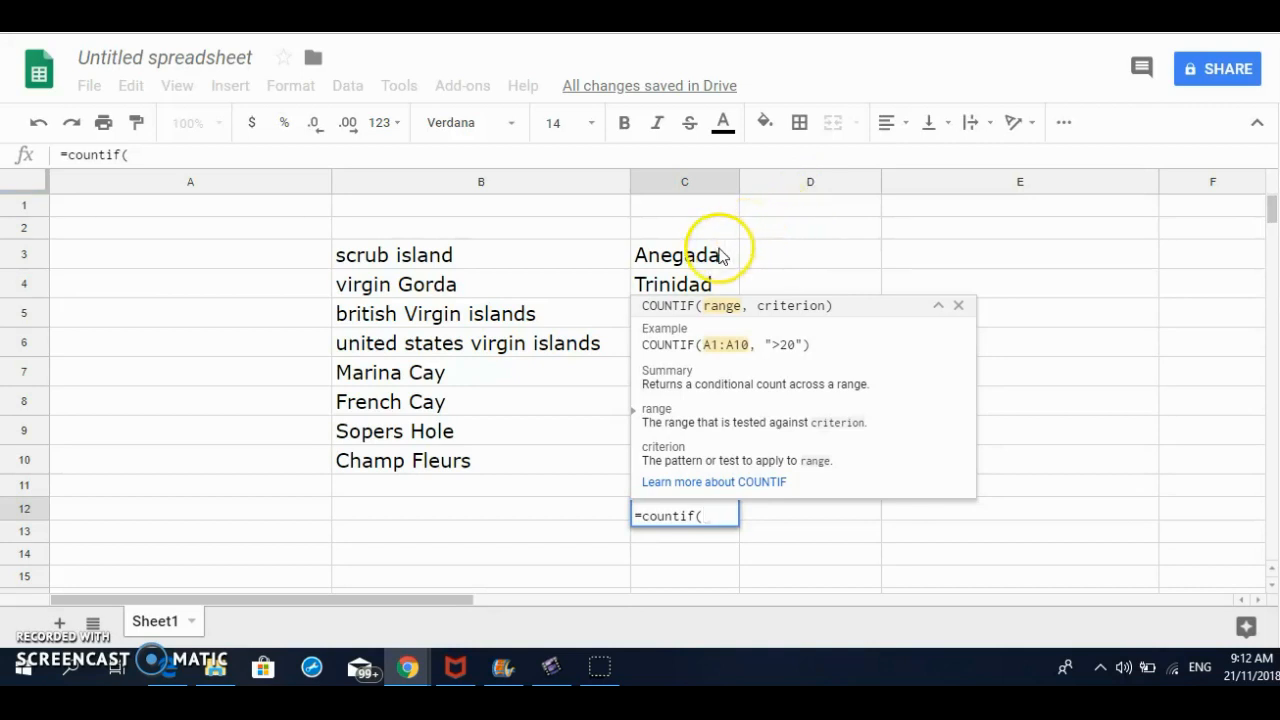
{"action": "left_click", "coordinate": [710, 252]}
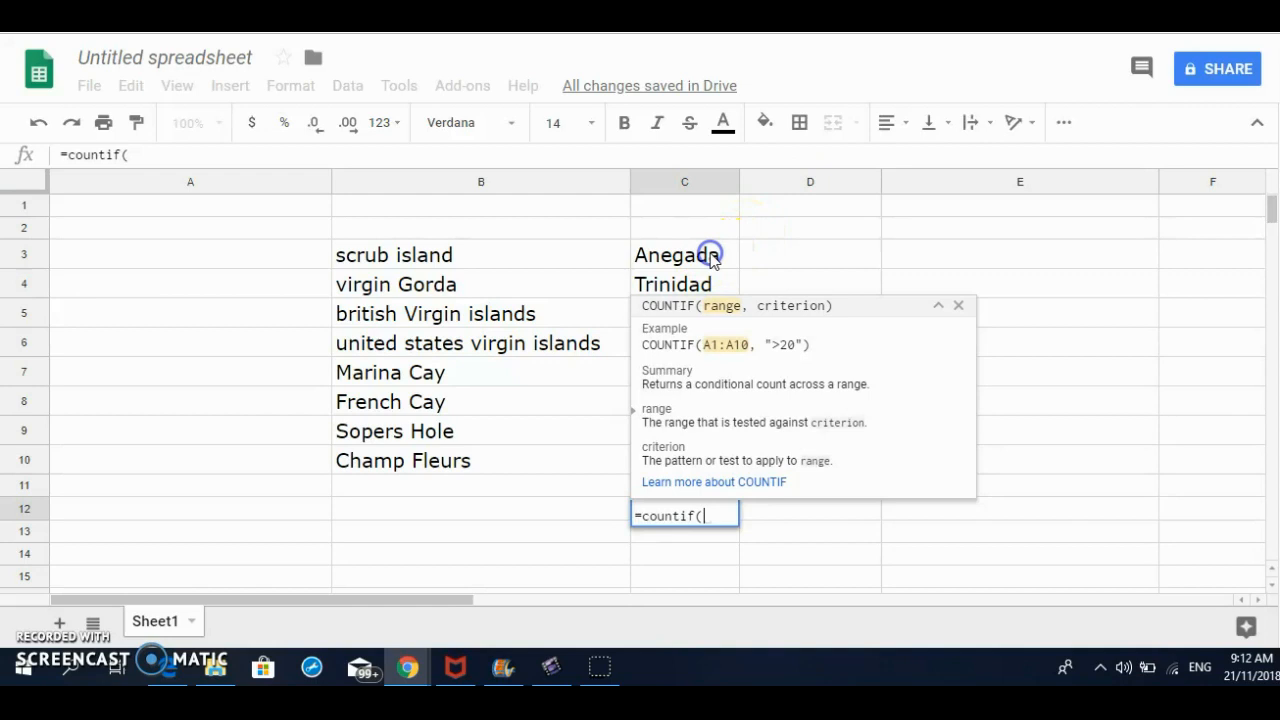
{"action": "left_click", "coordinate": [684, 254]}
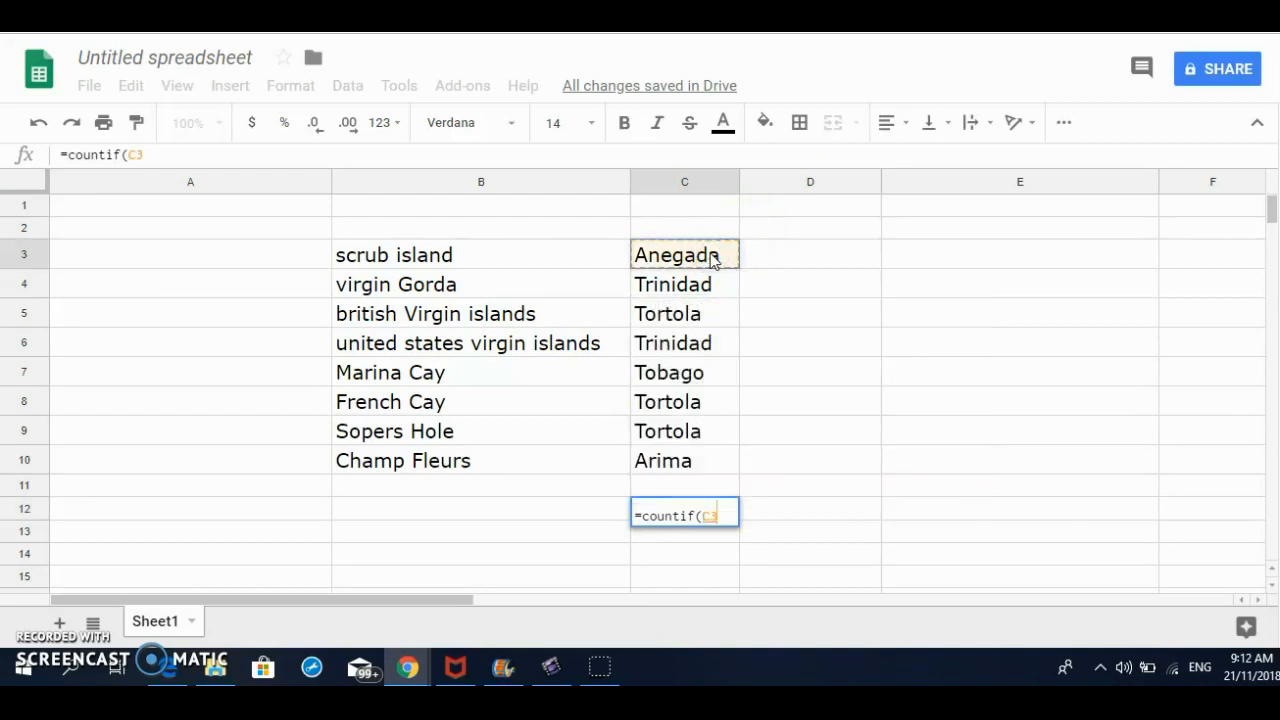
- Finish =countif(C3:C11,"trinidad") so it previews a count of 2
{"action": "left_click_drag", "start_coordinate": [684, 254], "coordinate": [684, 484]}
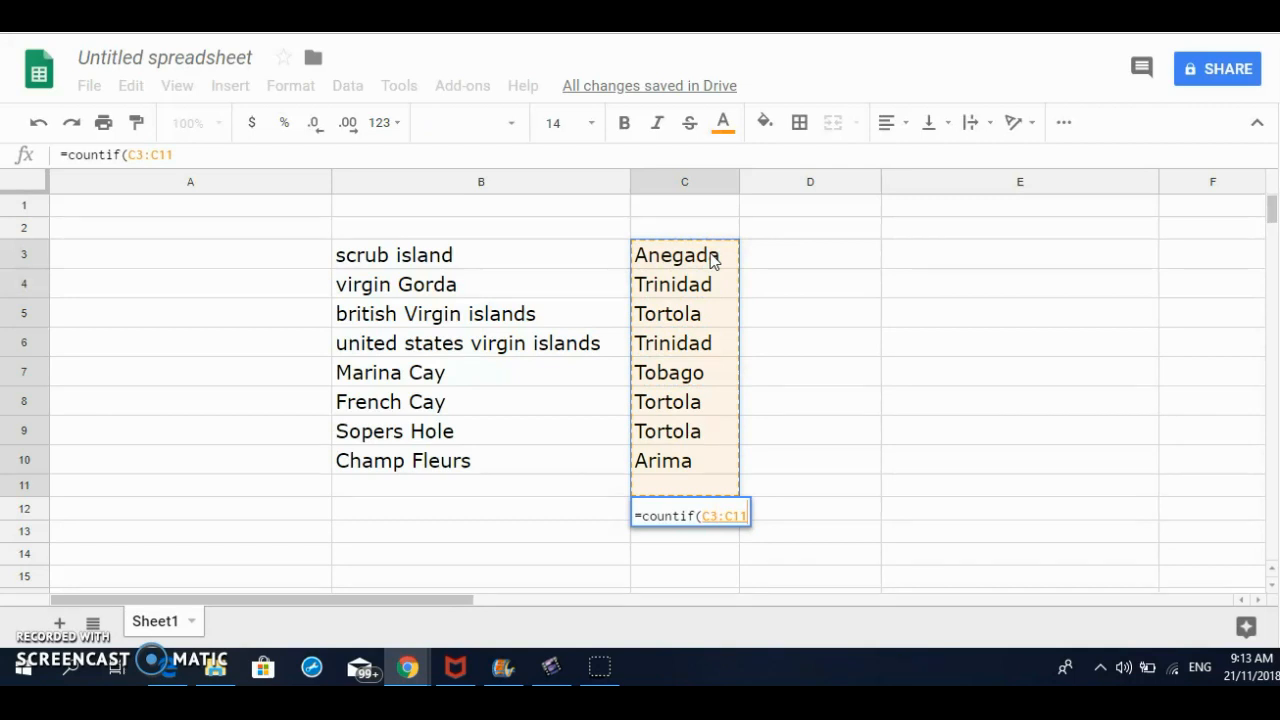
{"action": "type", "text": ","}
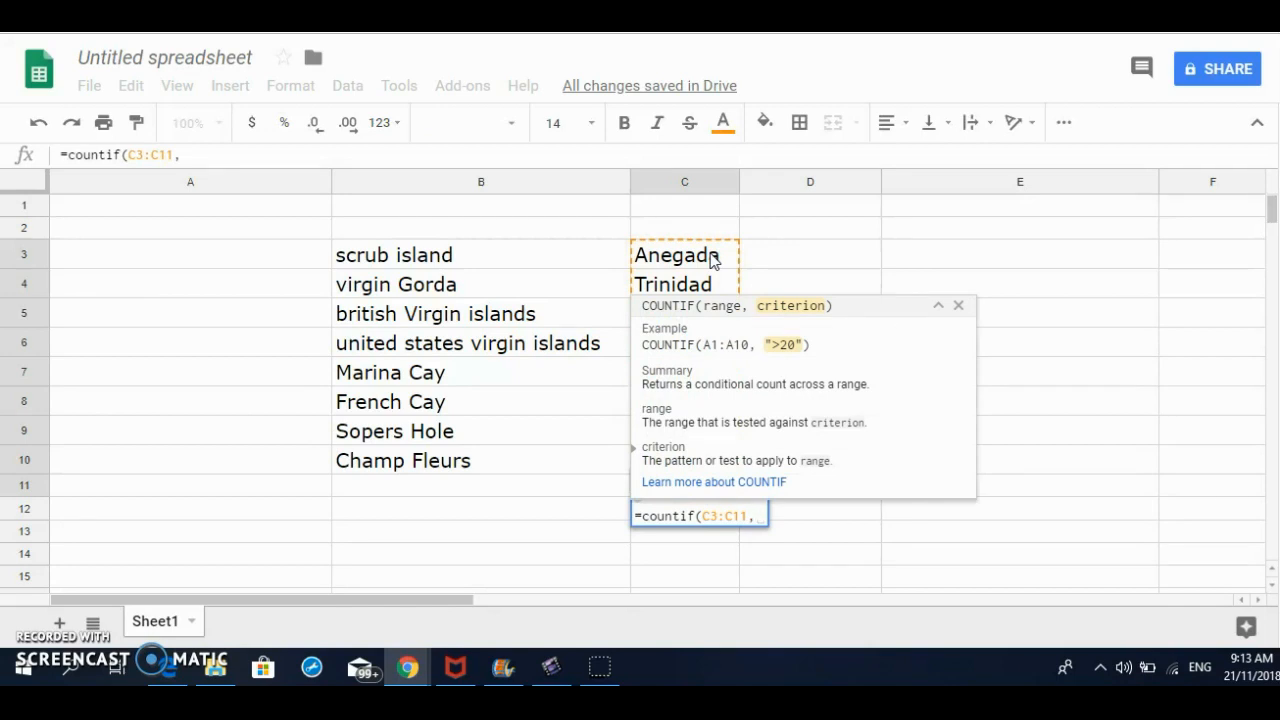
{"action": "type", "text": "\""}
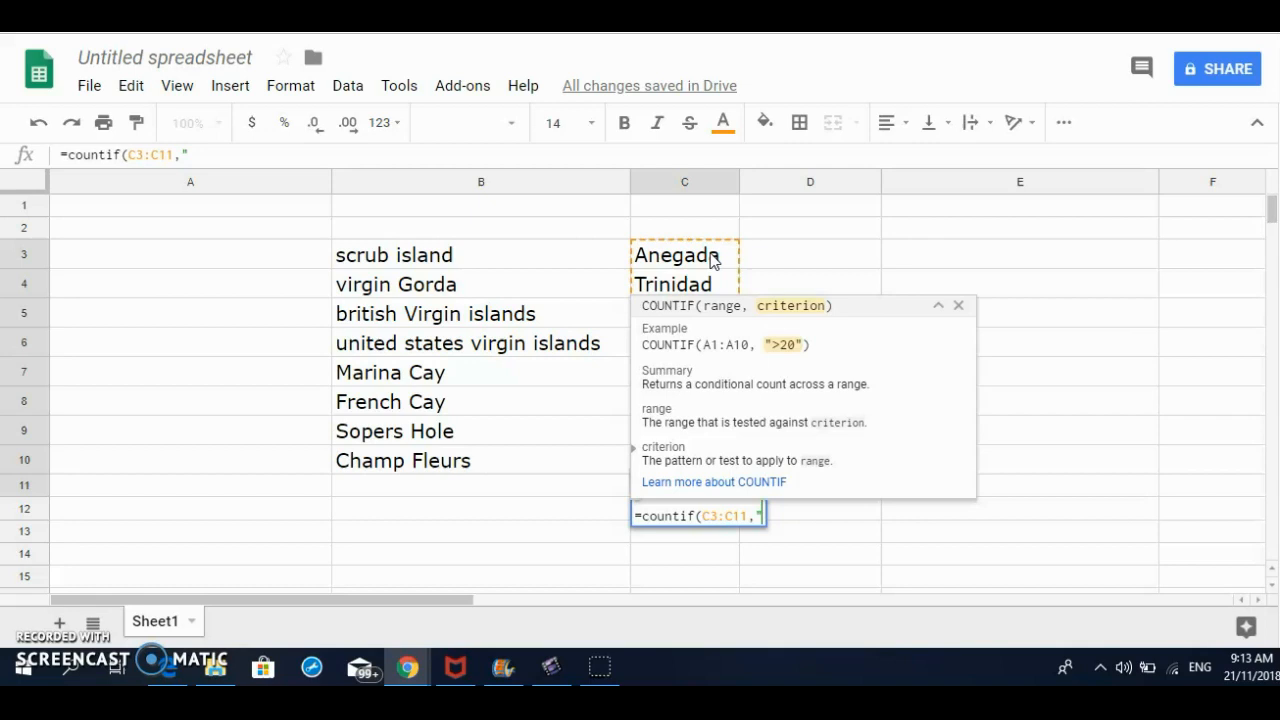
{"action": "type", "text": "trinid"}
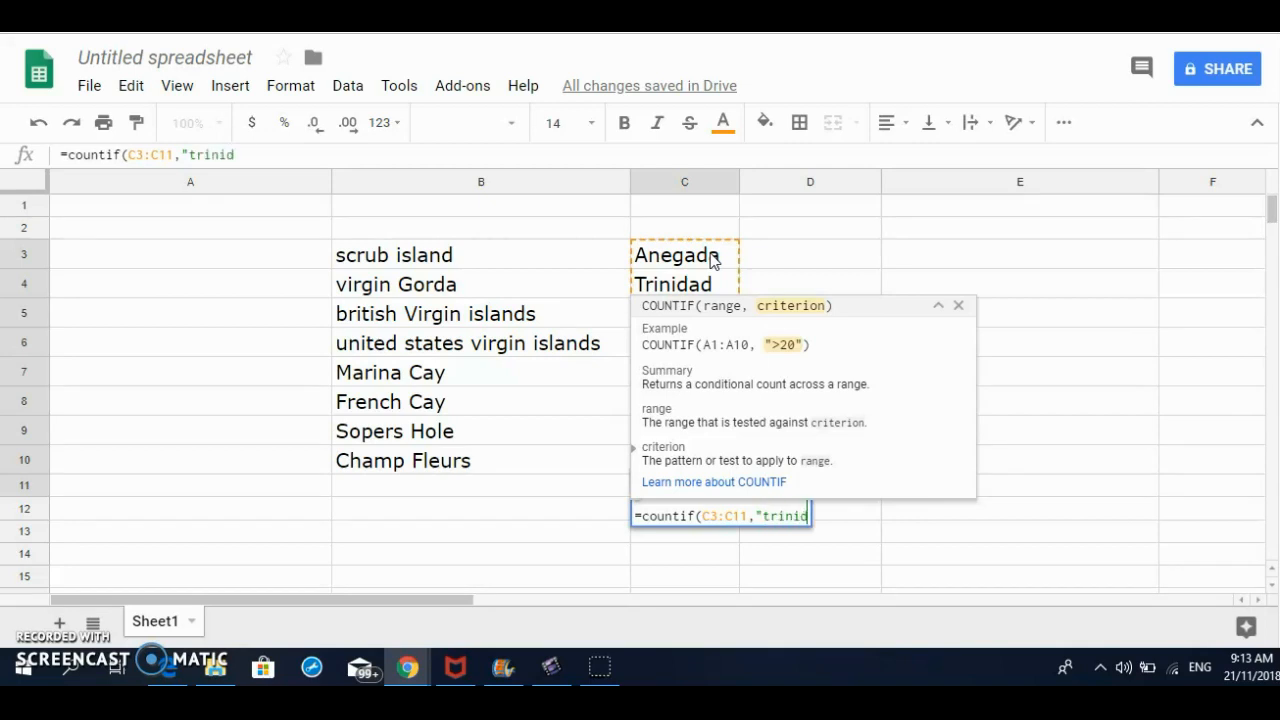
{"action": "type", "text": "ad\""}
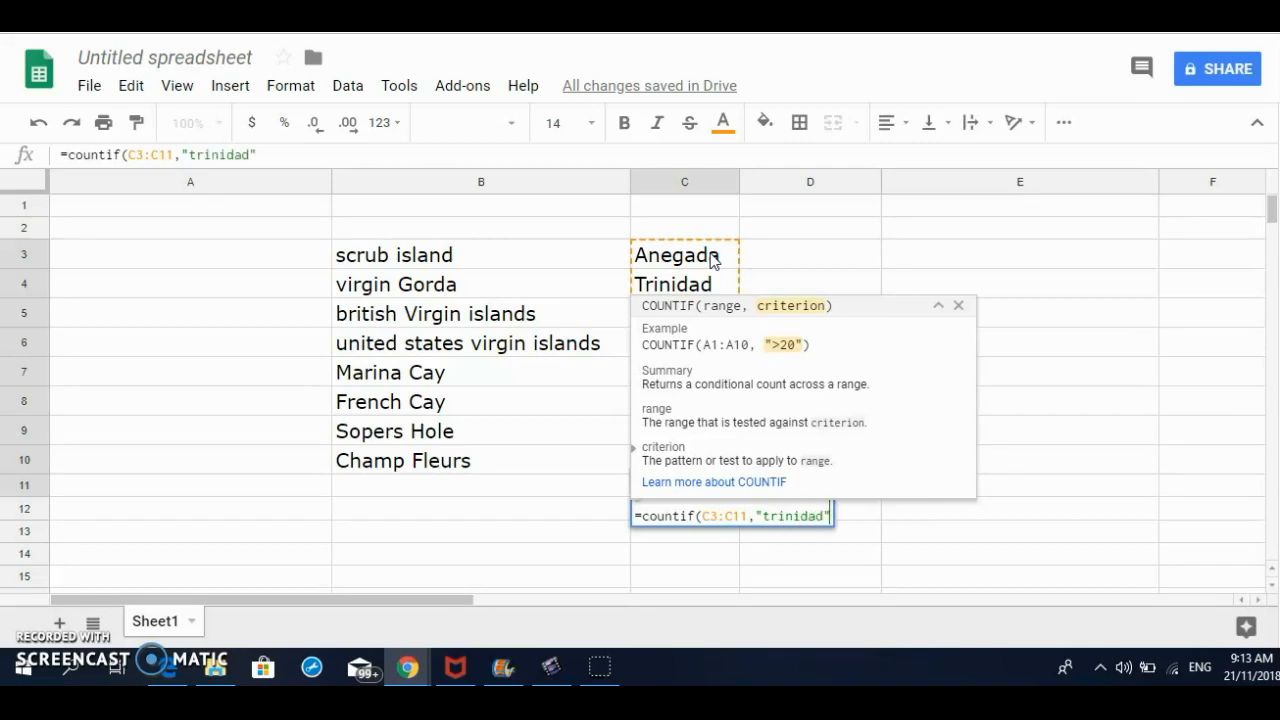
{"action": "type", "text": ")"}
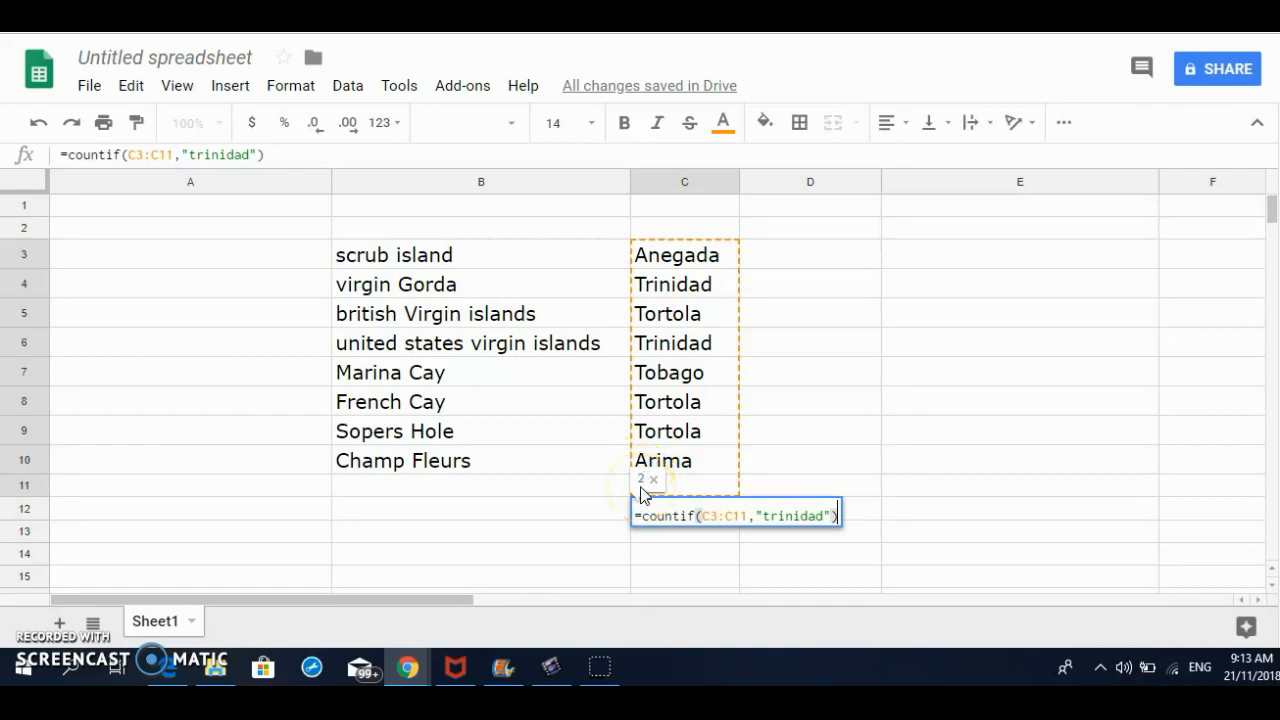
{"action": "mouse_move", "coordinate": [722, 292]}
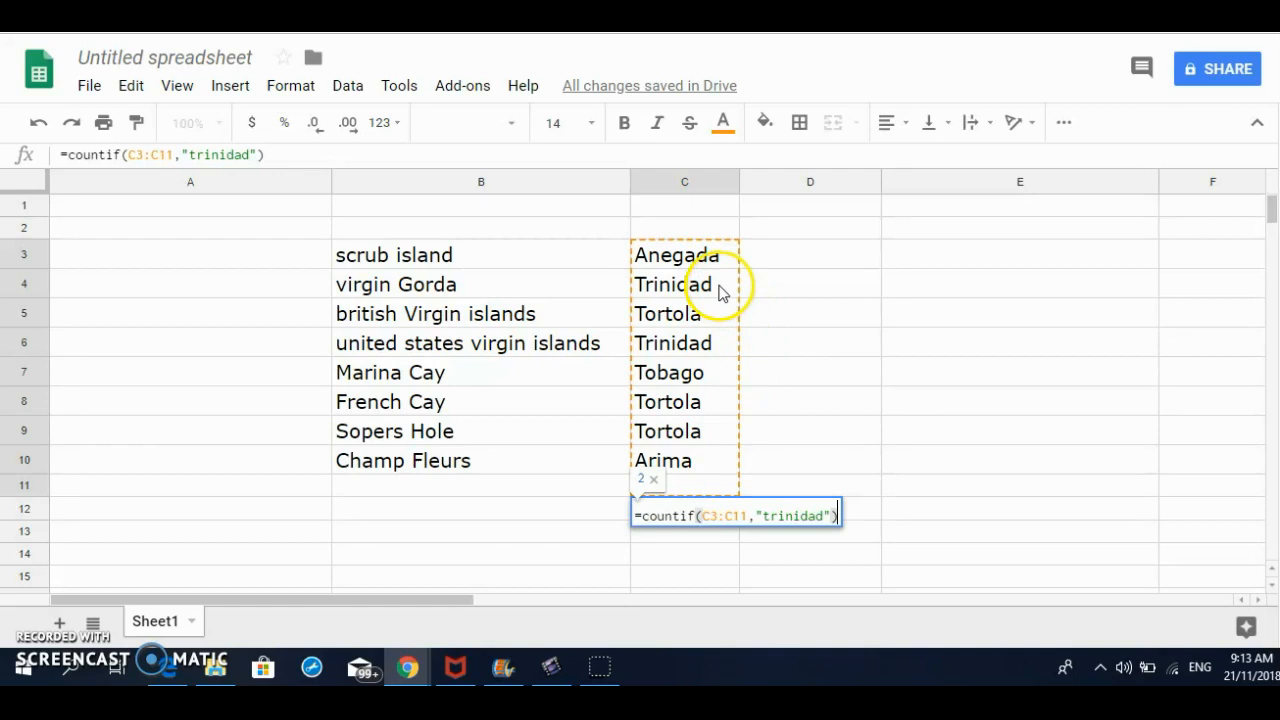
{"action": "mouse_move", "coordinate": [790, 438]}
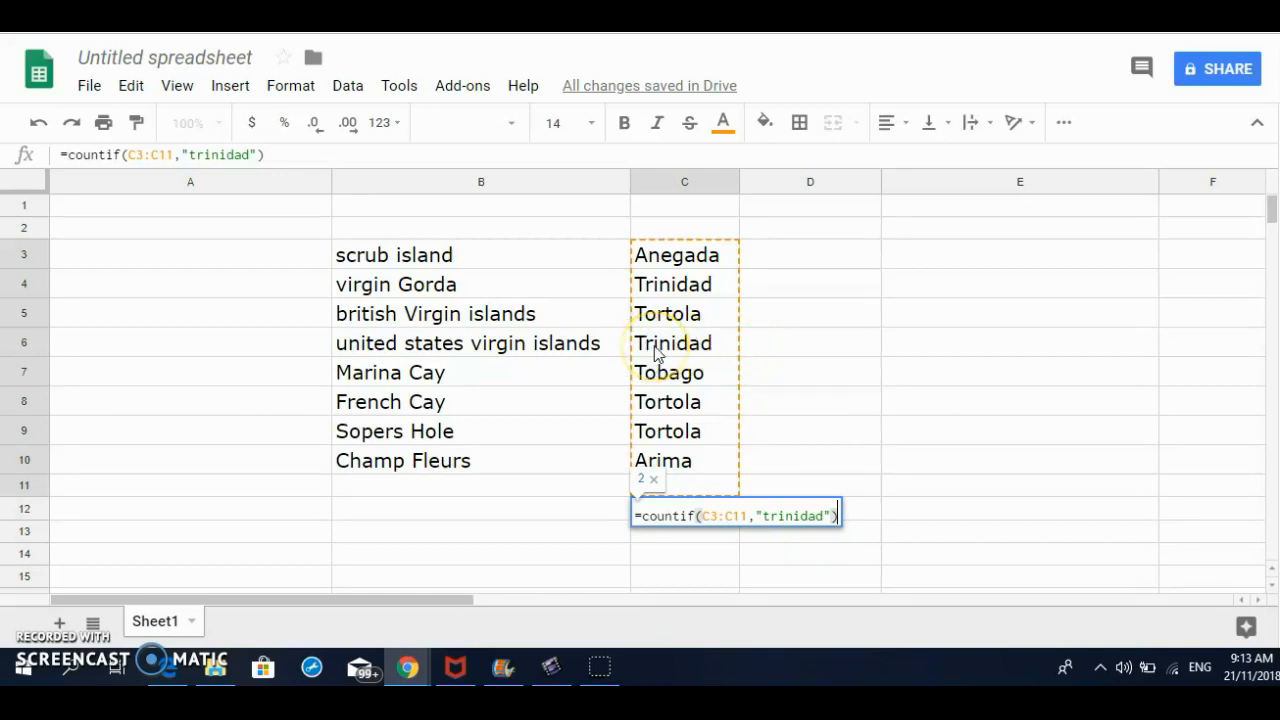
{"action": "mouse_move", "coordinate": [818, 448]}
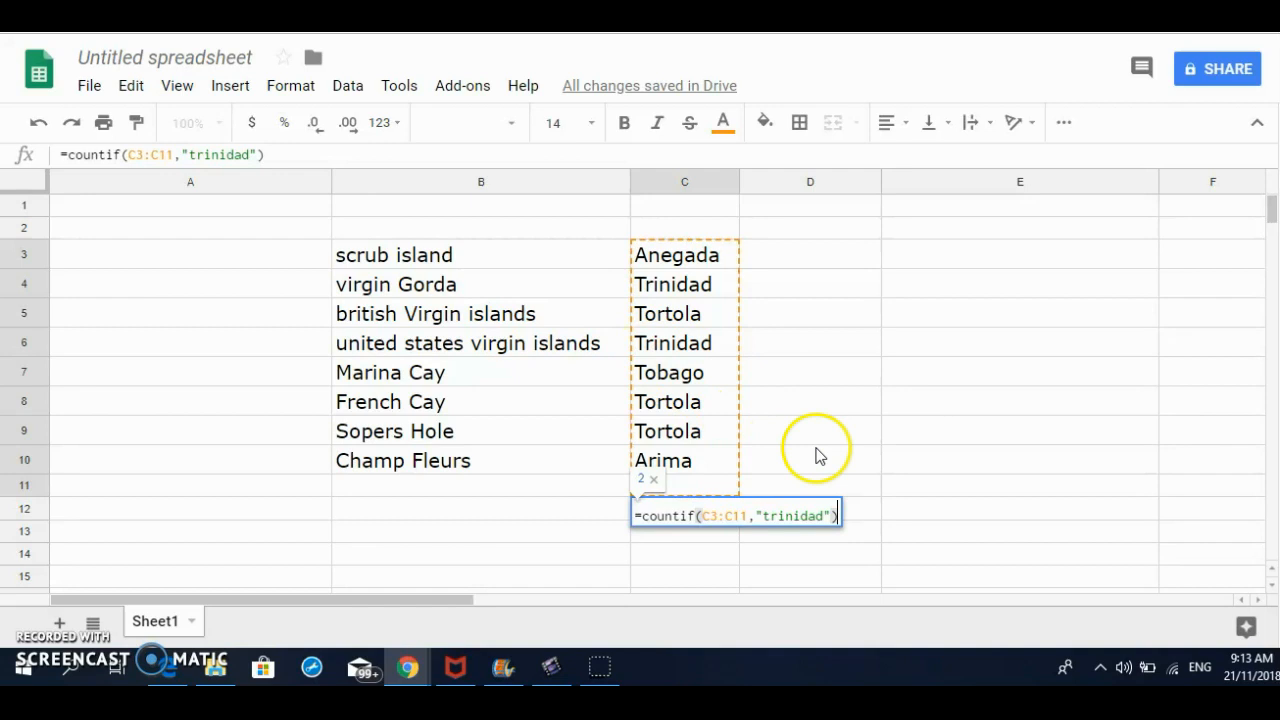
{"action": "mouse_move", "coordinate": [716, 304]}
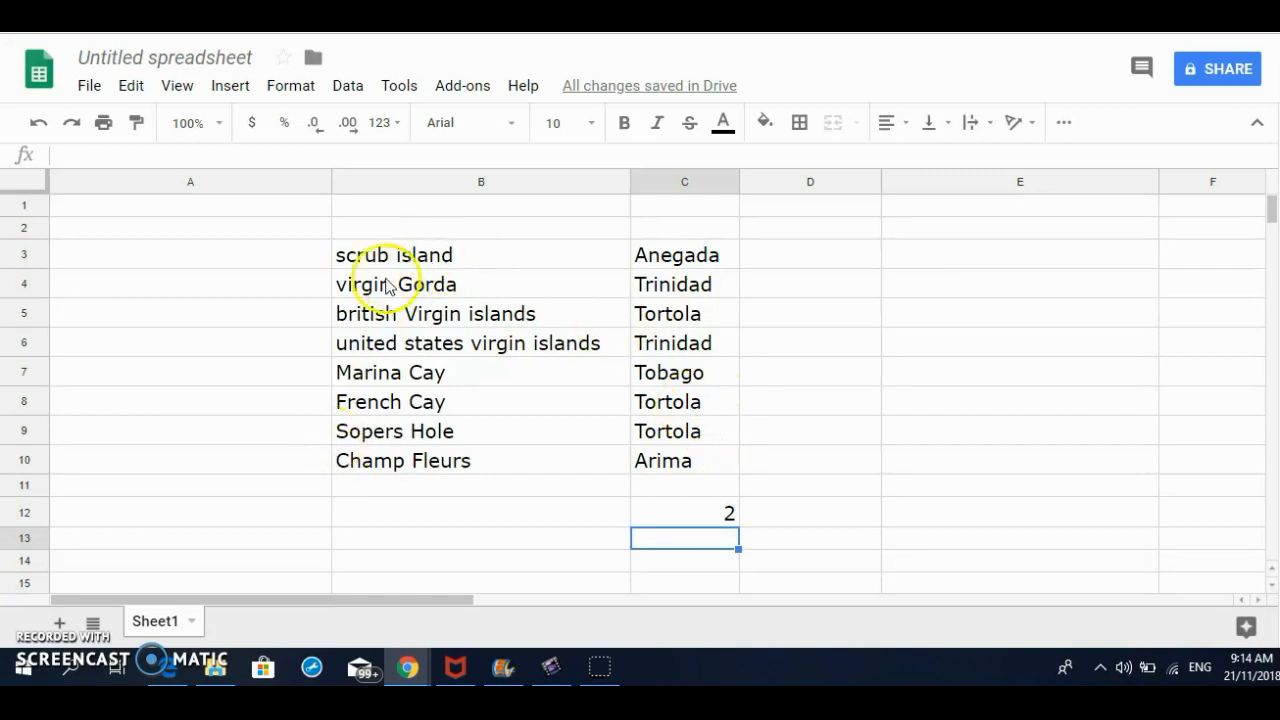
{"action": "mouse_move", "coordinate": [416, 462]}
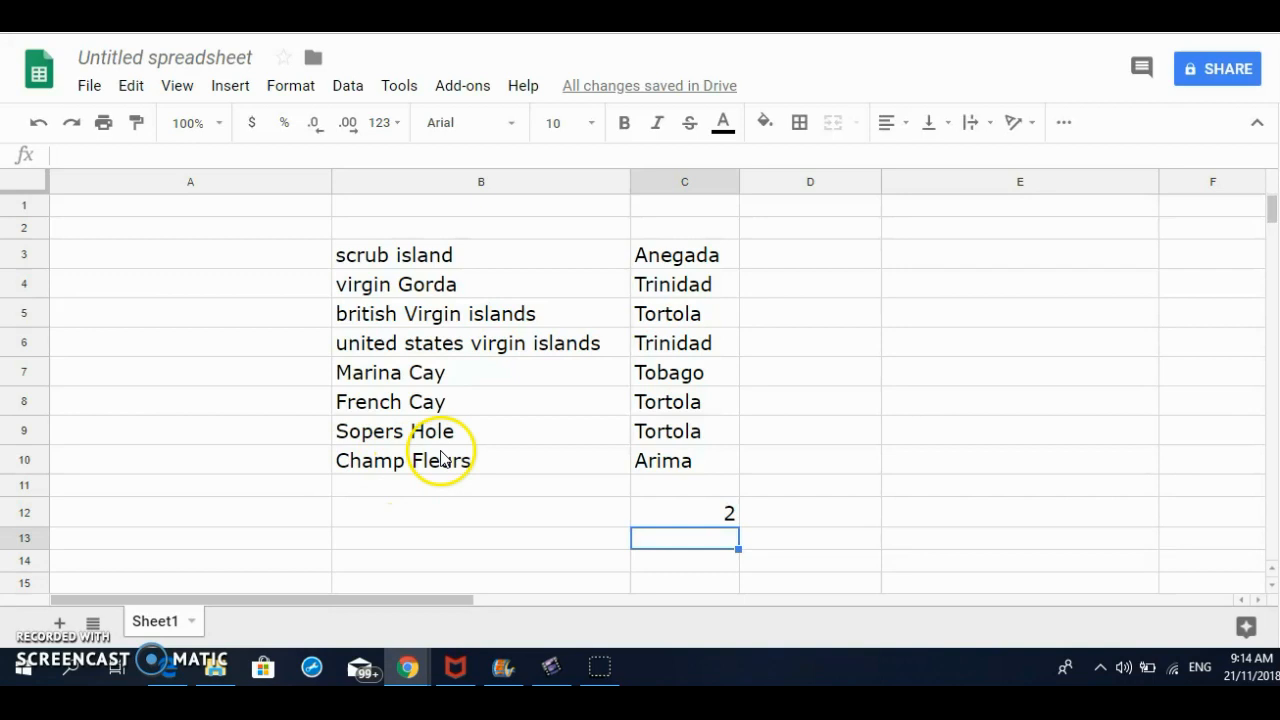
{"action": "mouse_move", "coordinate": [536, 344]}
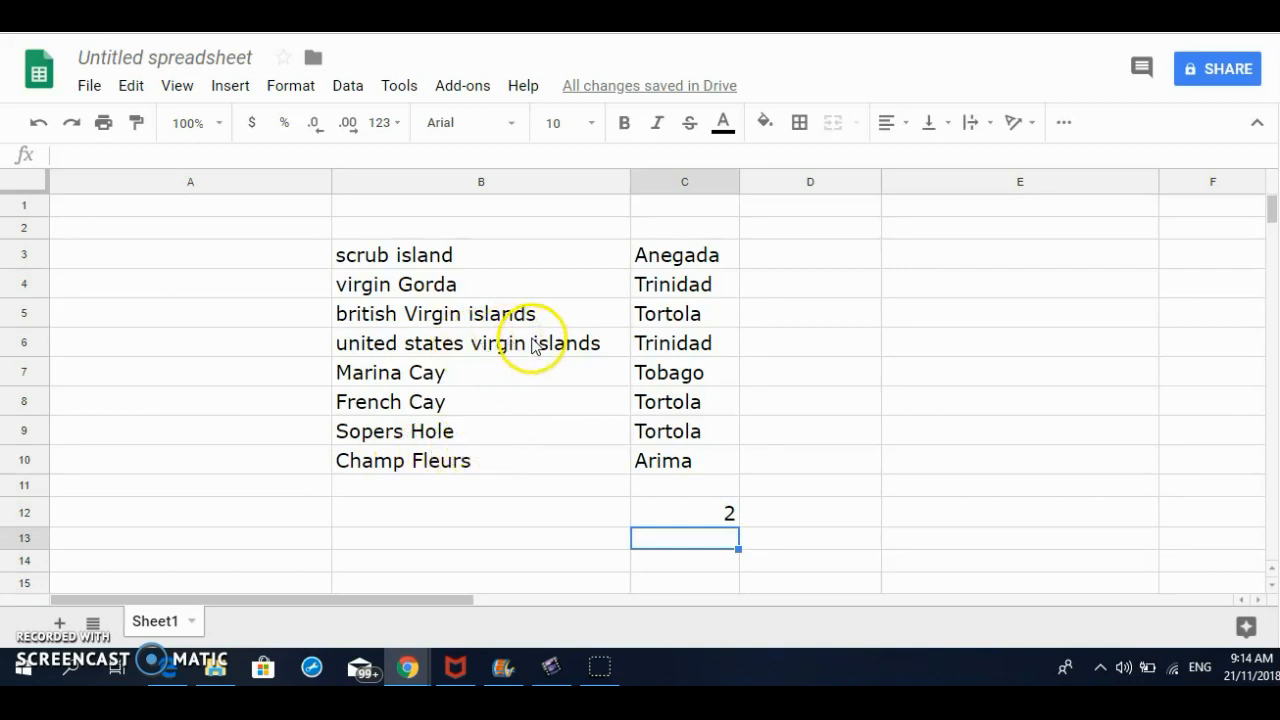
{"action": "mouse_move", "coordinate": [530, 384]}
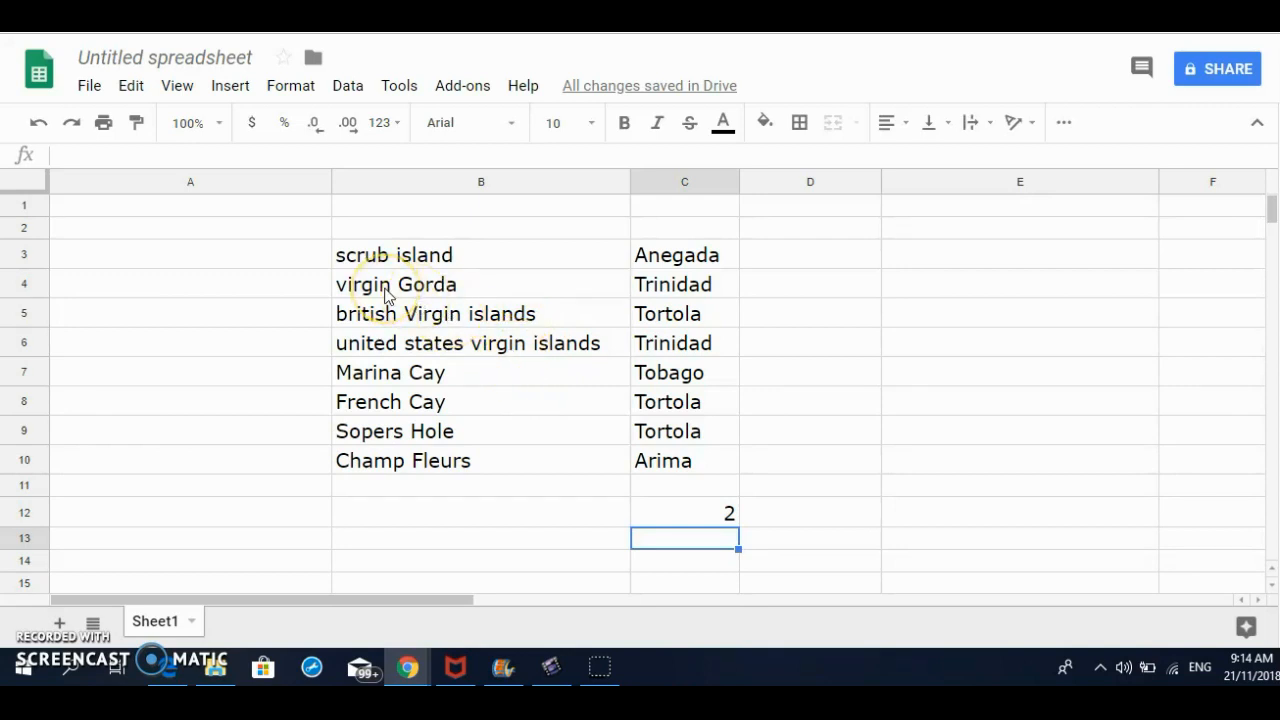
{"action": "mouse_move", "coordinate": [410, 324]}
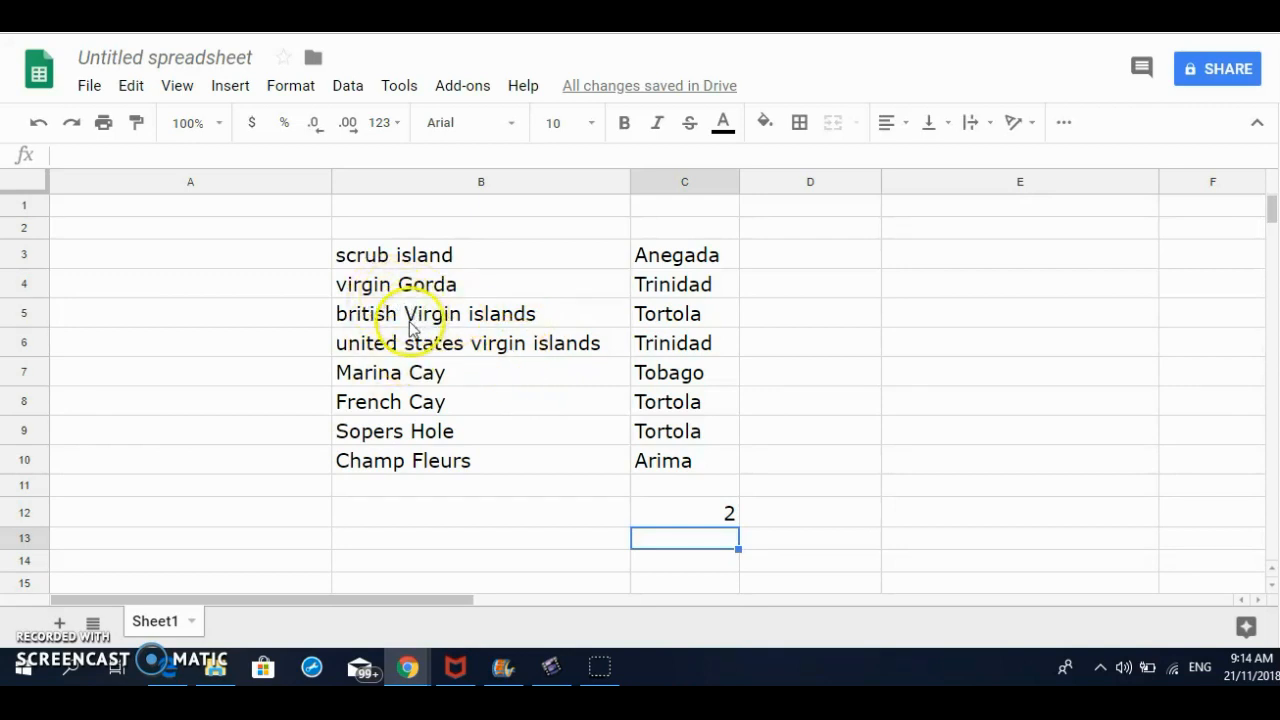
{"action": "mouse_move", "coordinate": [364, 290]}
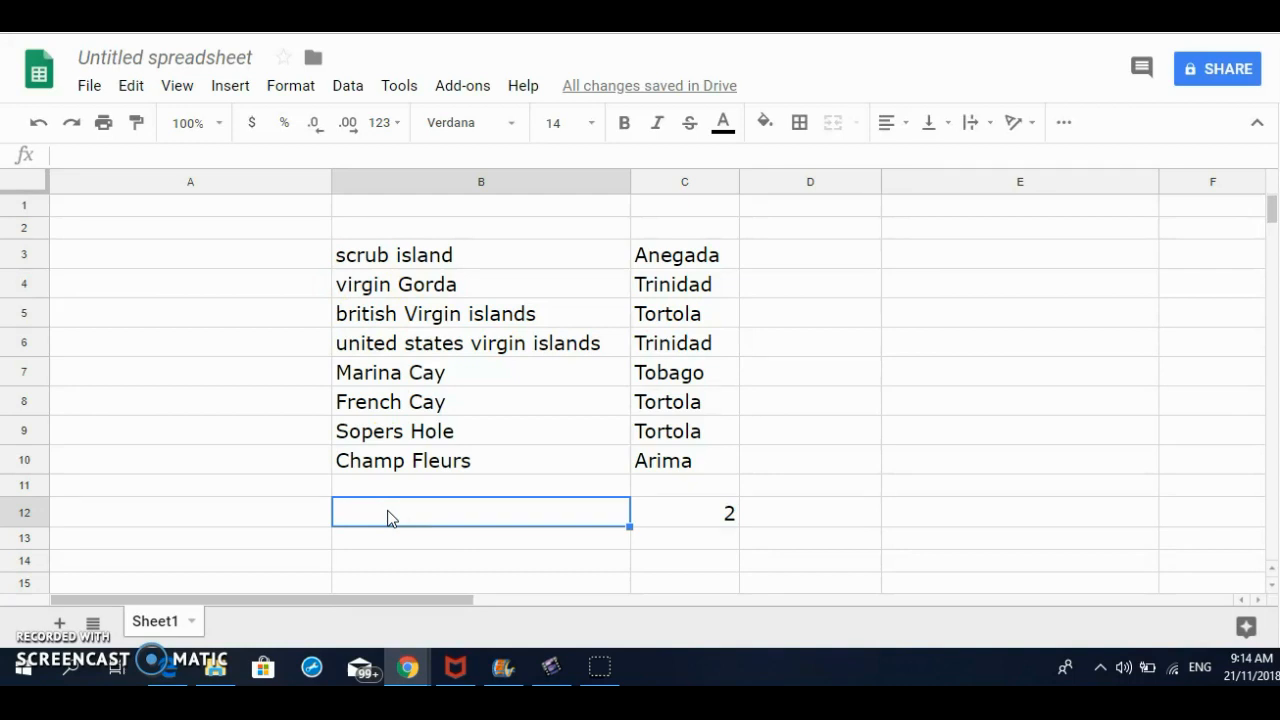
- Enter =countif( in B12 with the island-name range B3:B10
{"action": "type", "text": "+"}
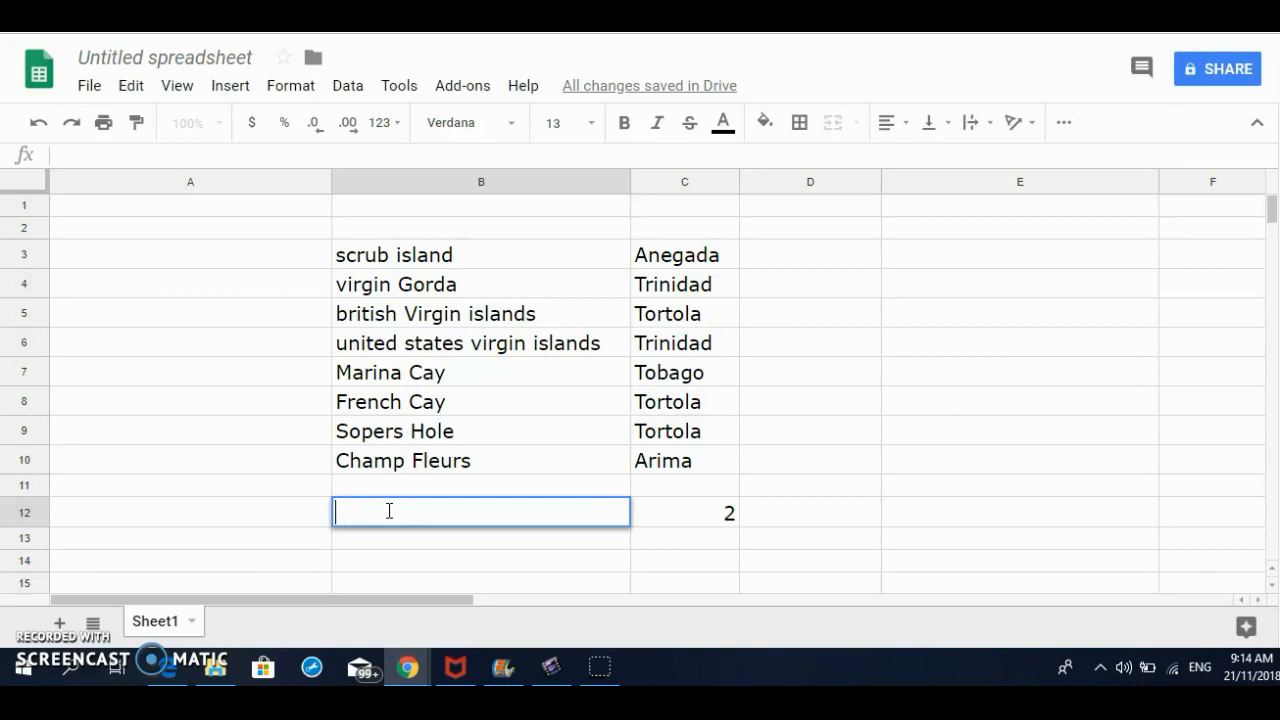
{"action": "type", "text": "=countif"}
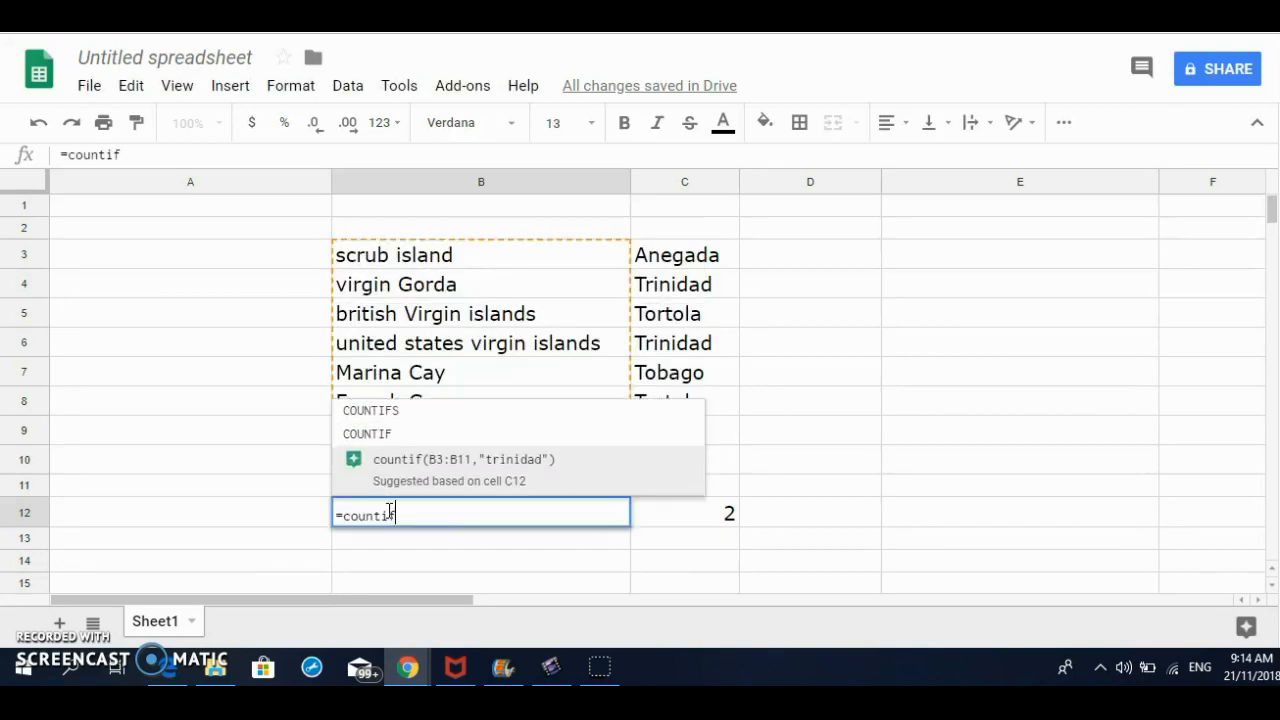
{"action": "type", "text": "("}
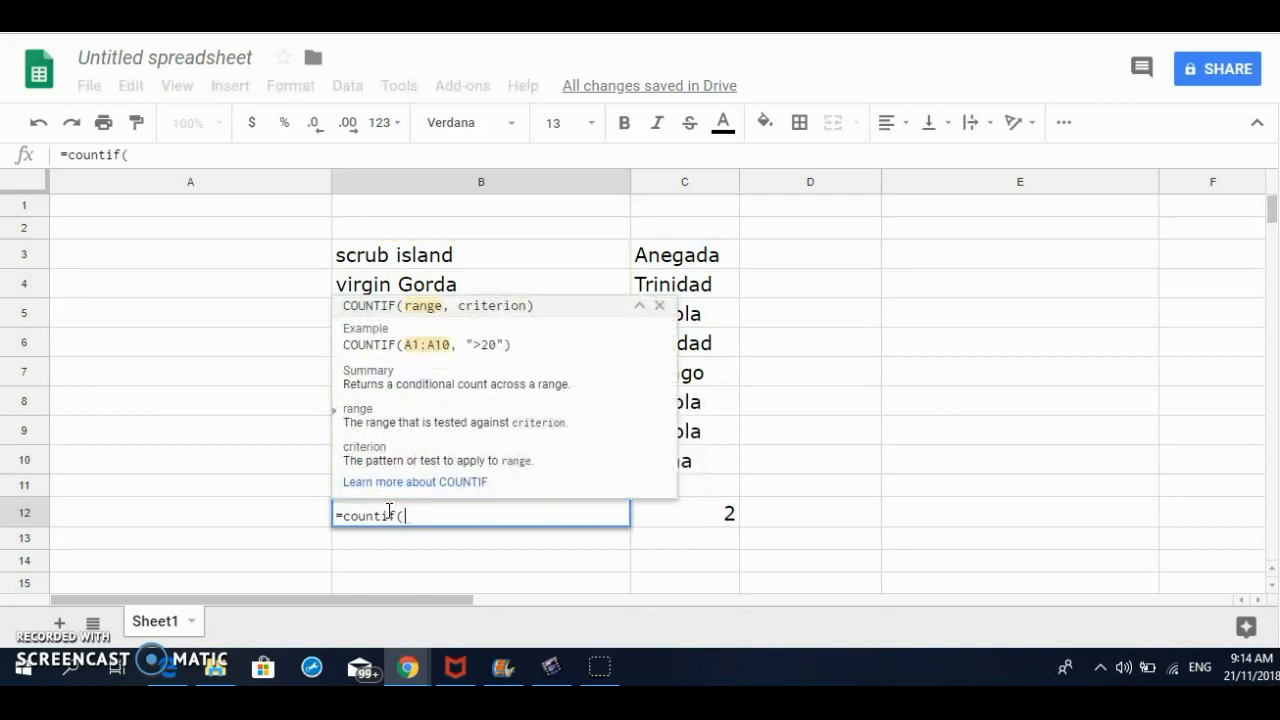
{"action": "mouse_move", "coordinate": [430, 260]}
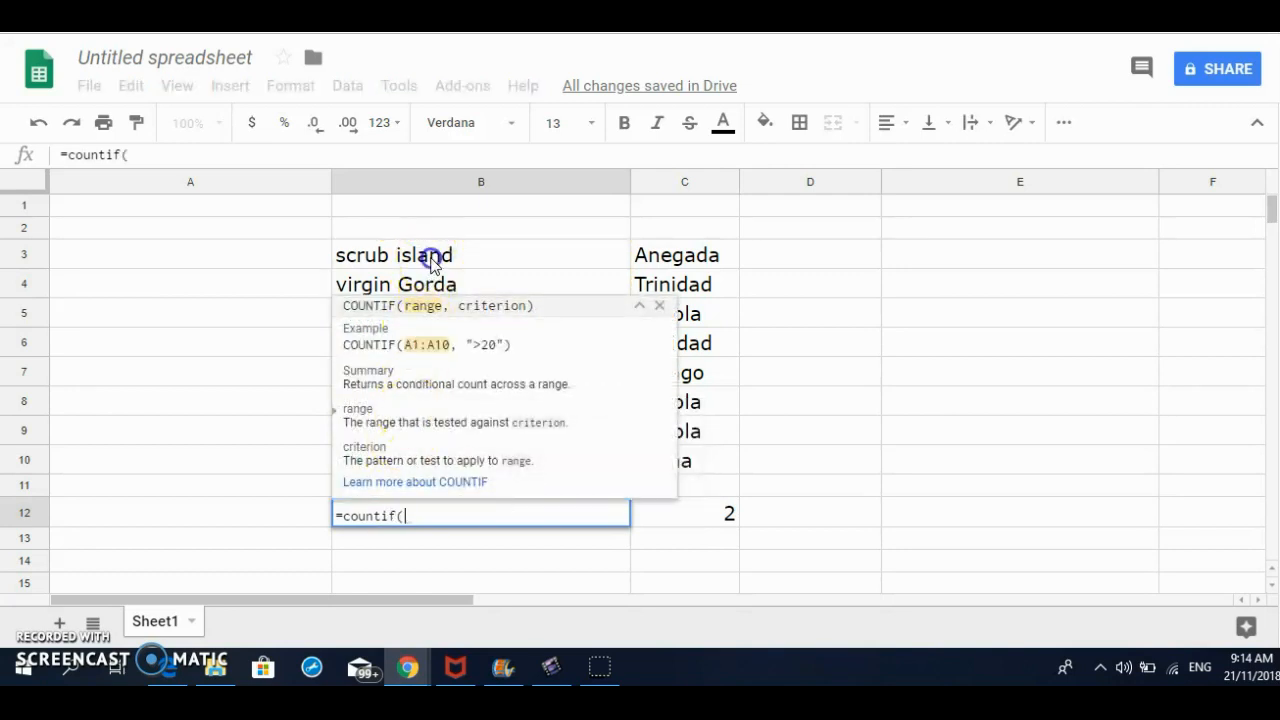
{"action": "left_click", "coordinate": [392, 254]}
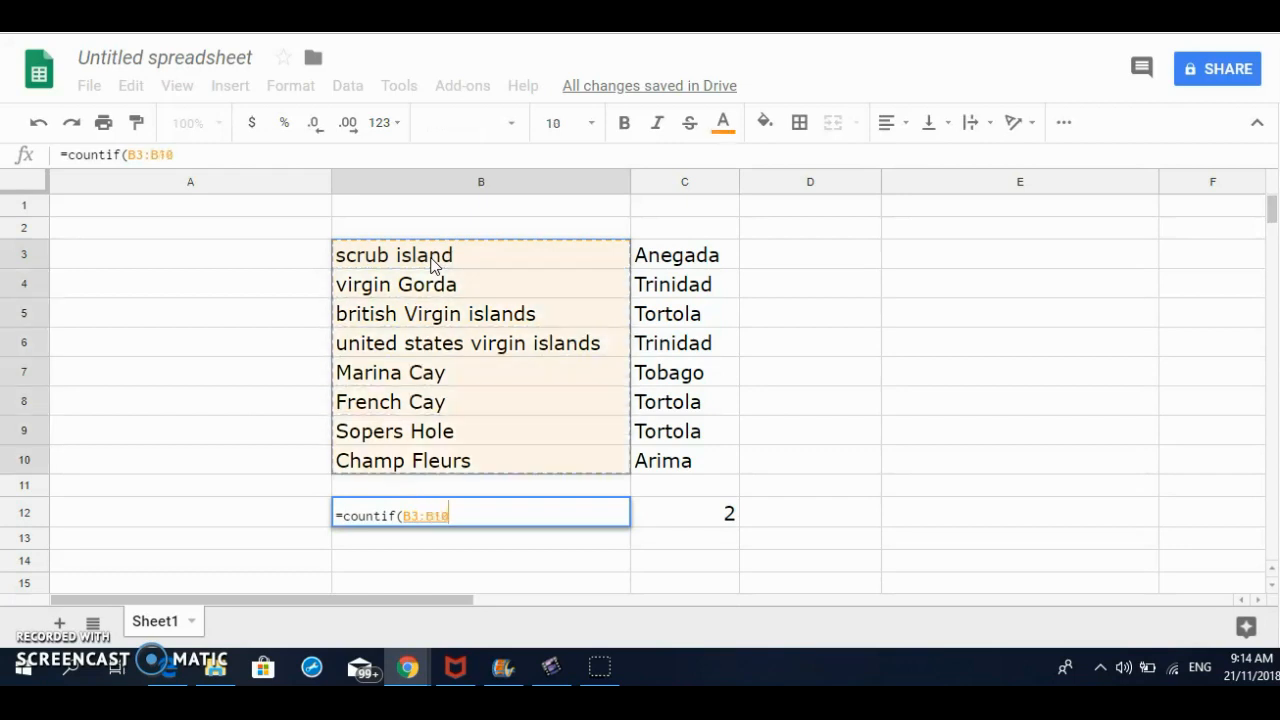
- Add the wildcard criterion "*virgin*" so B12 counts 3 matching islands
{"action": "type", "text": ","}
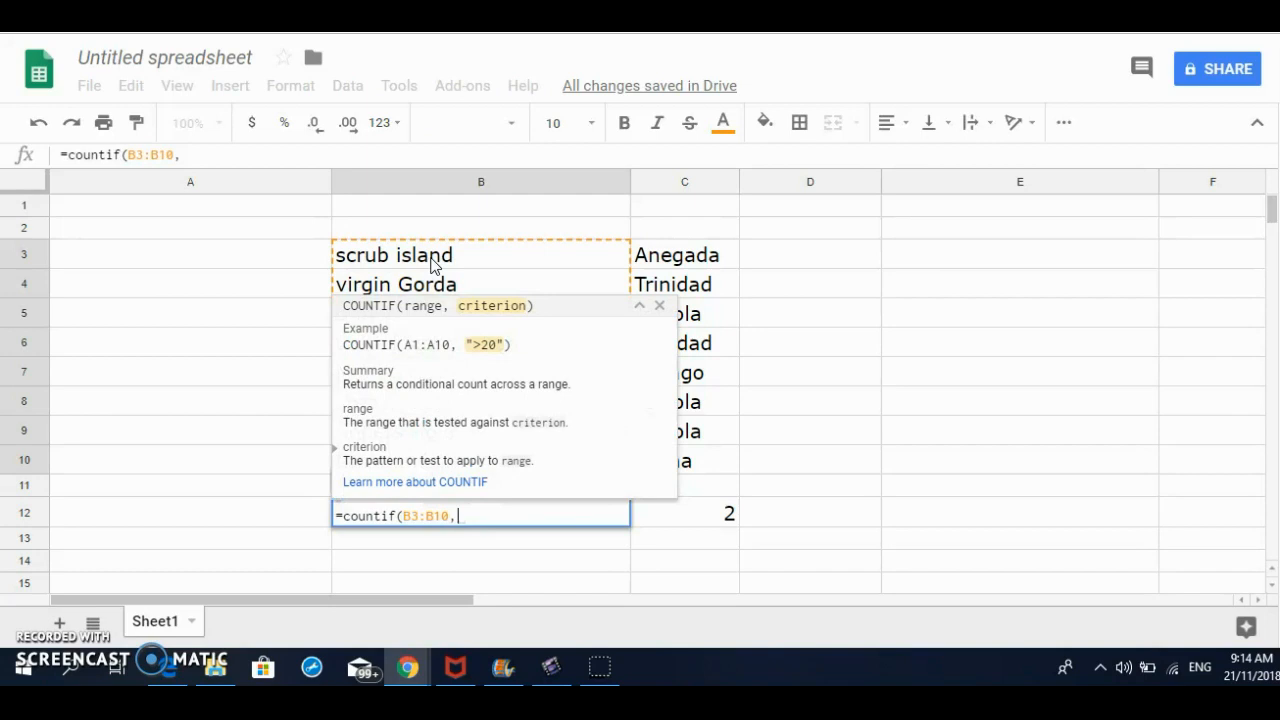
{"action": "type", "text": "("}
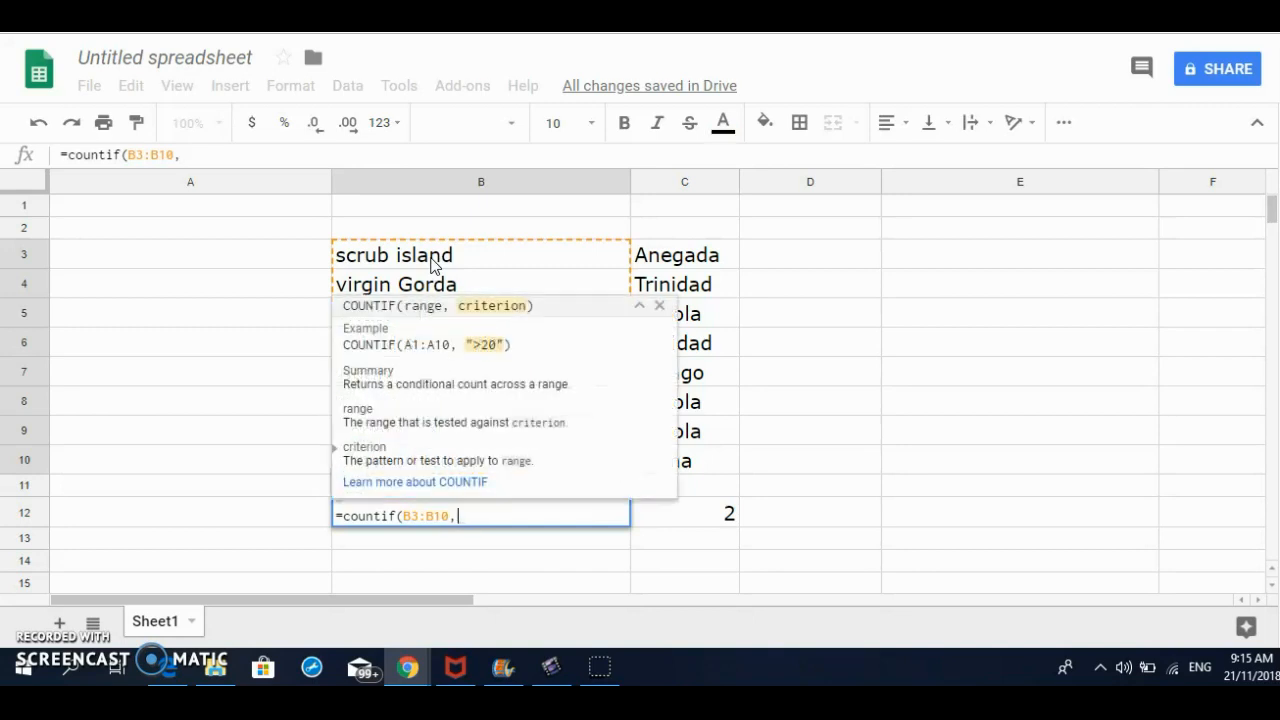
{"action": "type", "text": "\""}
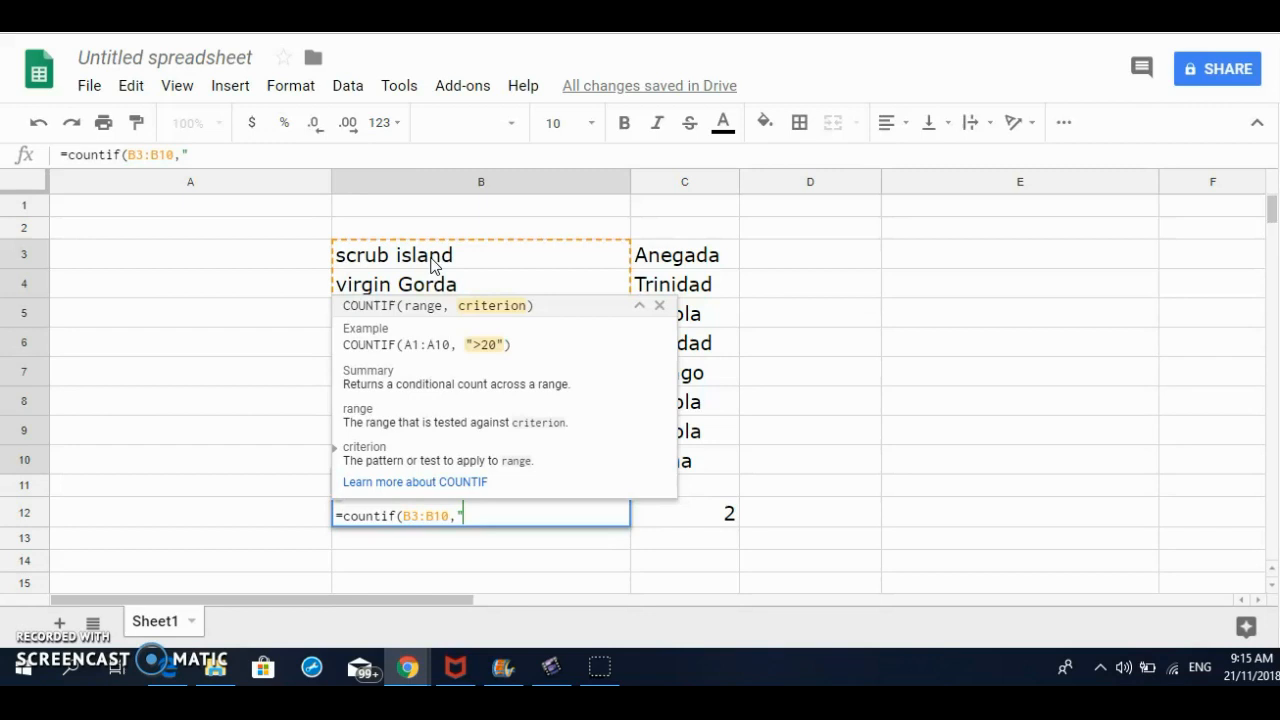
{"action": "type", "text": "*"}
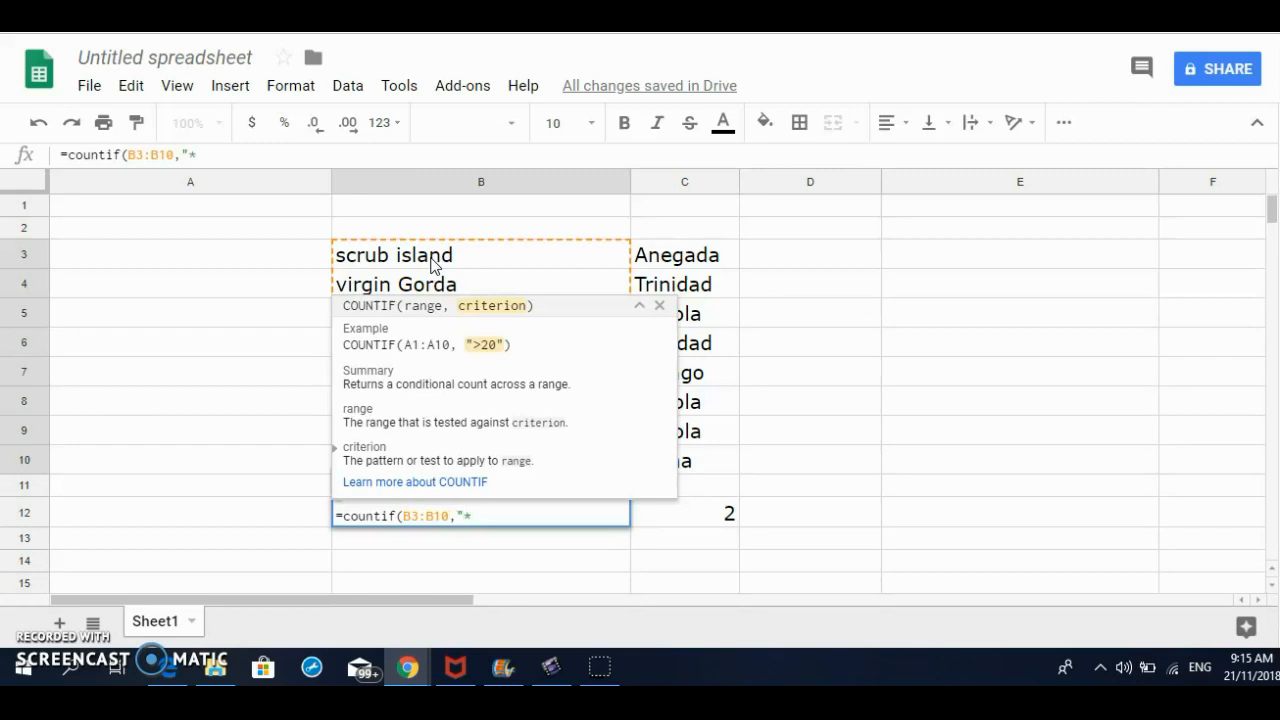
{"action": "type", "text": "virgin"}
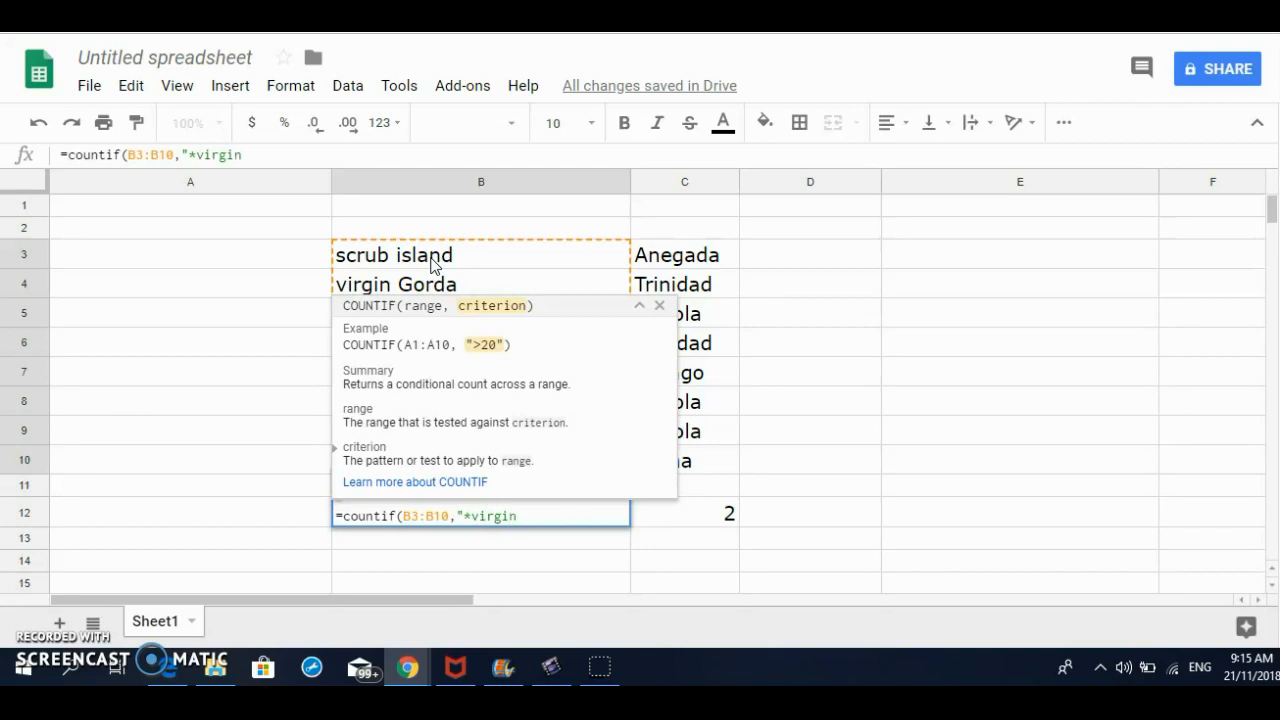
{"action": "type", "text": "*"}
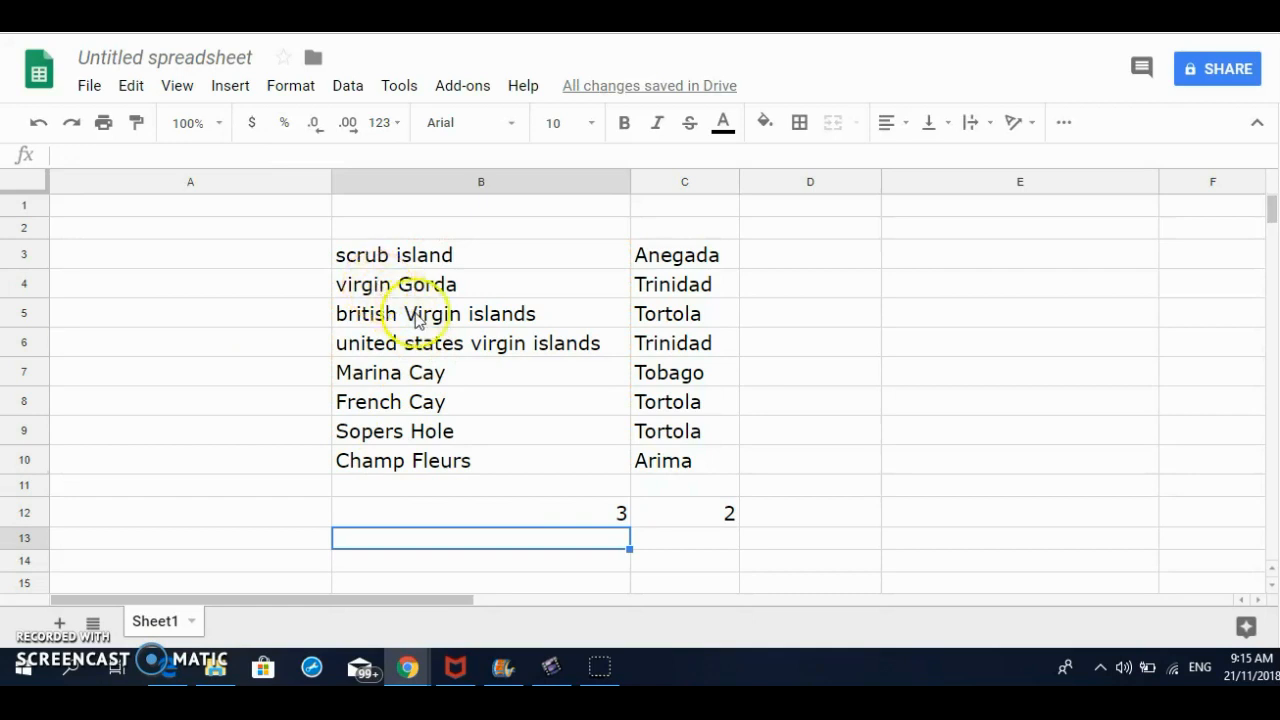
{"action": "mouse_move", "coordinate": [490, 352]}
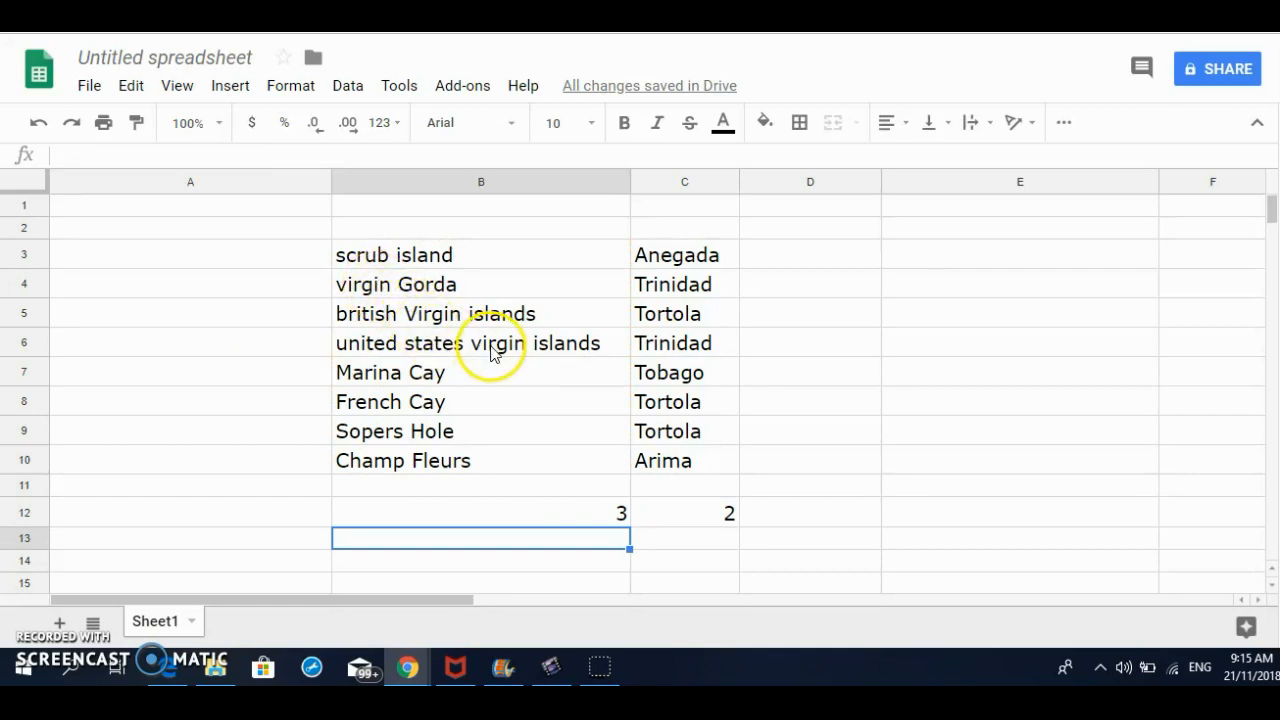